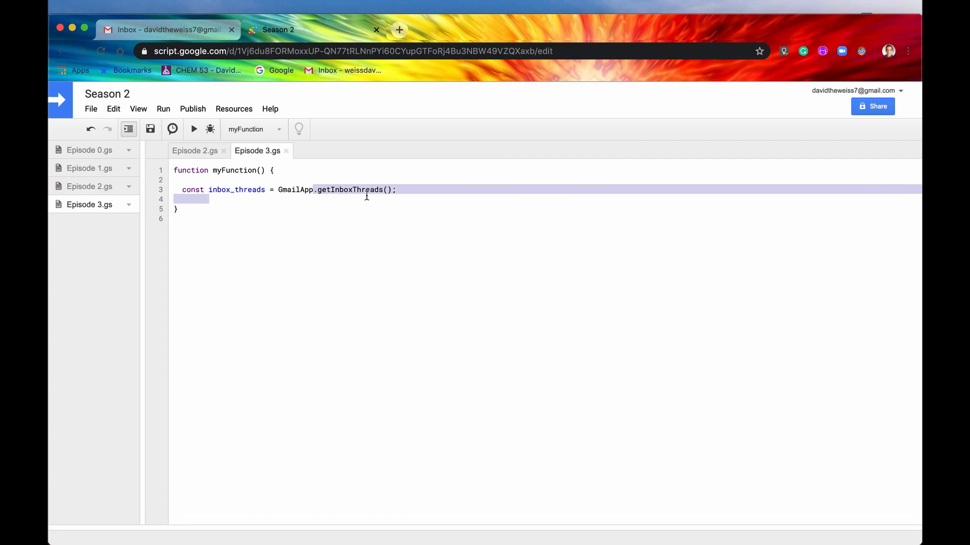
Step: Add a new line after the getInboxThreads assignment beginning with 'inbox_threads.'
click(279, 190)
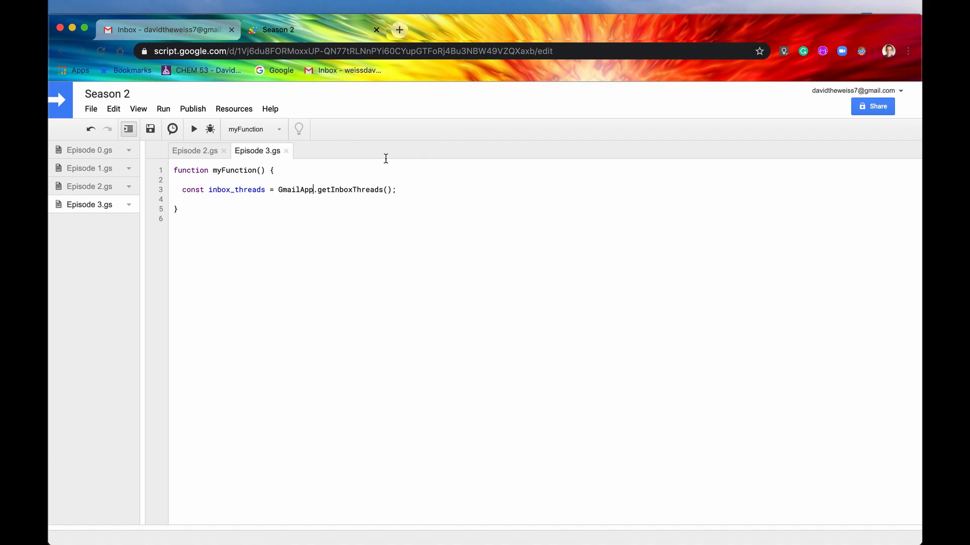
mouse_move(231, 193)
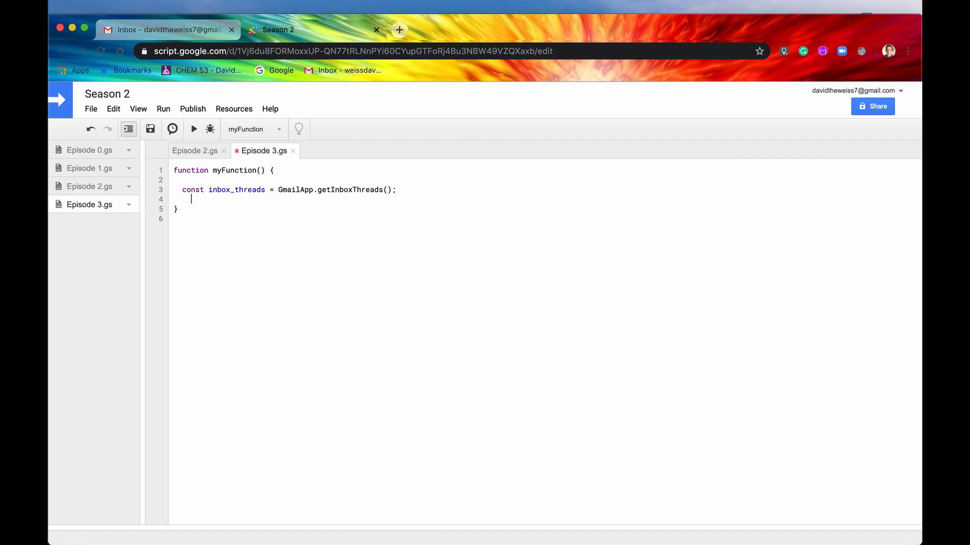
key(Return)
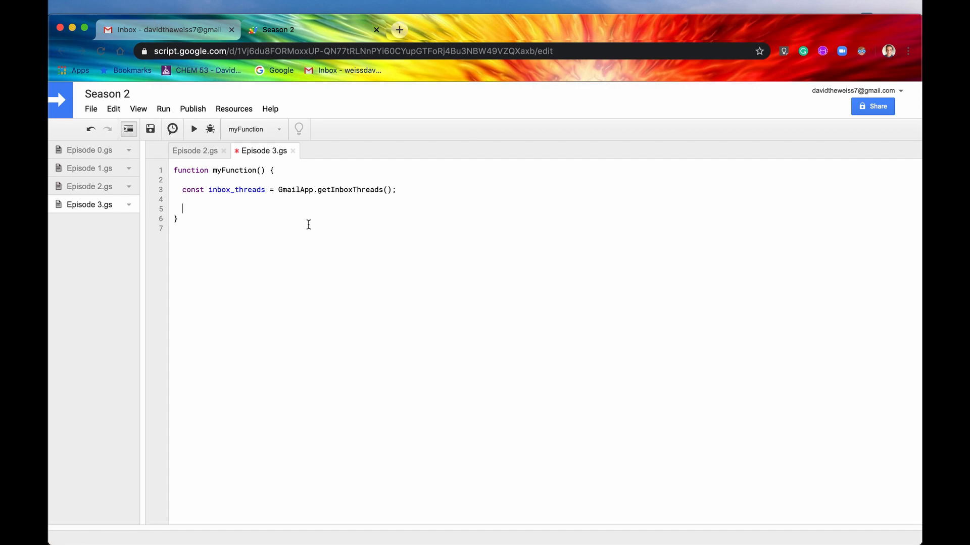
text(inbox)
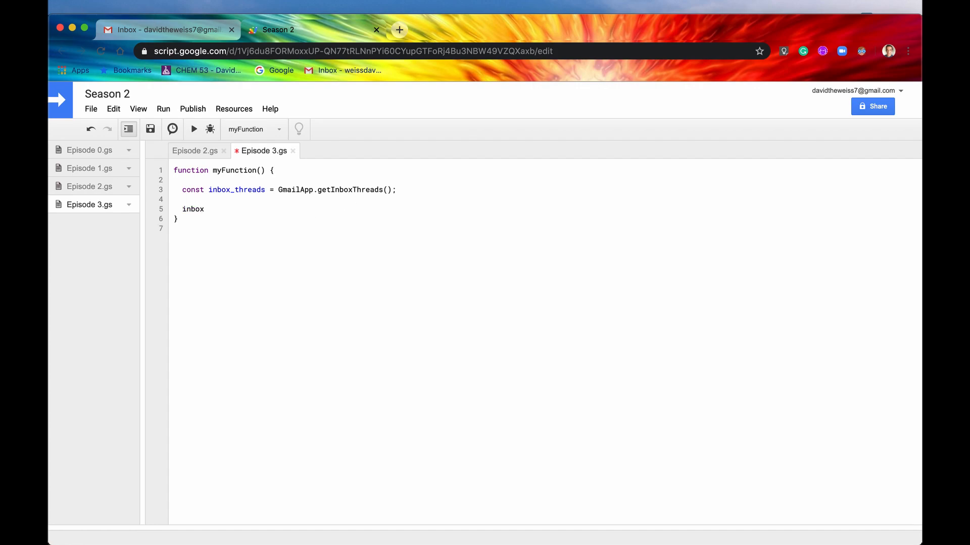
text(_threads)
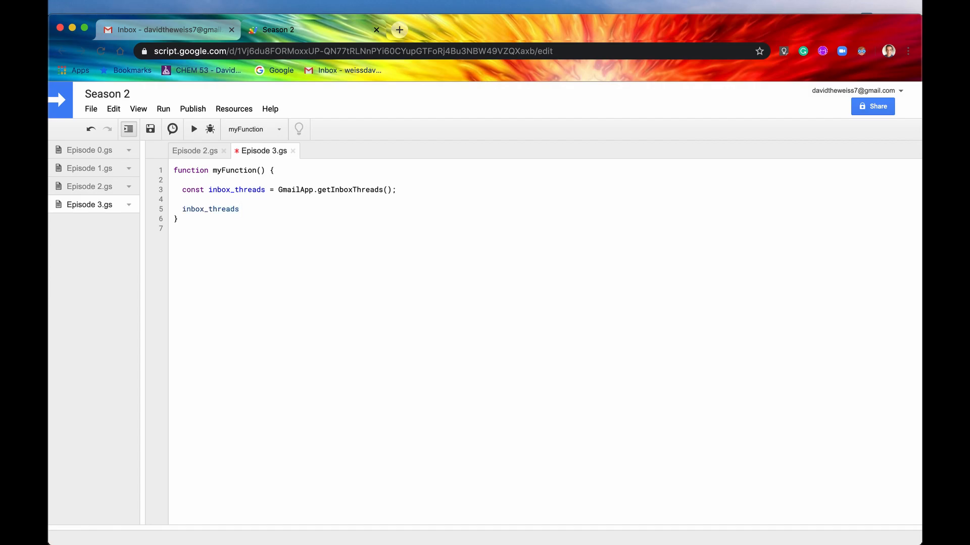
text(.)
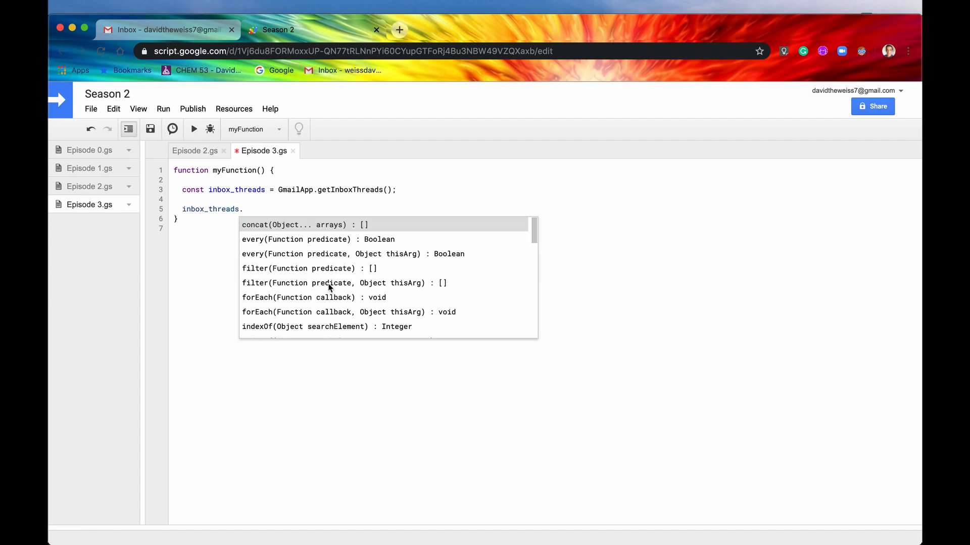
scroll(down, 3)
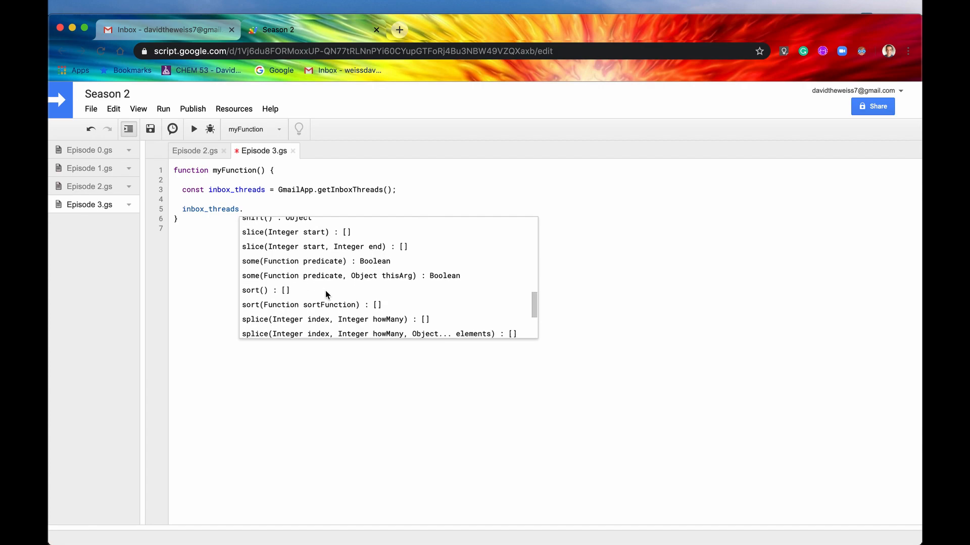
scroll(up, 3)
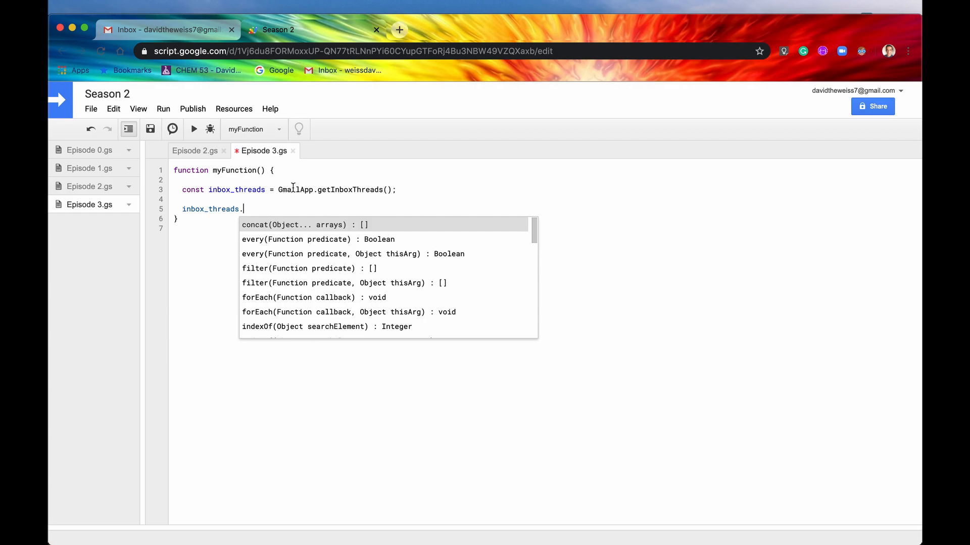
mouse_move(380, 201)
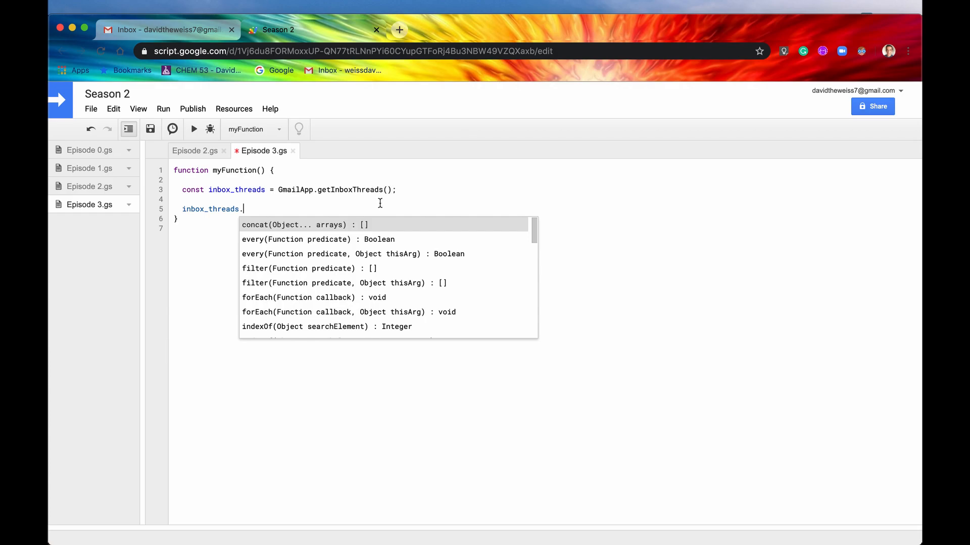
mouse_move(247, 209)
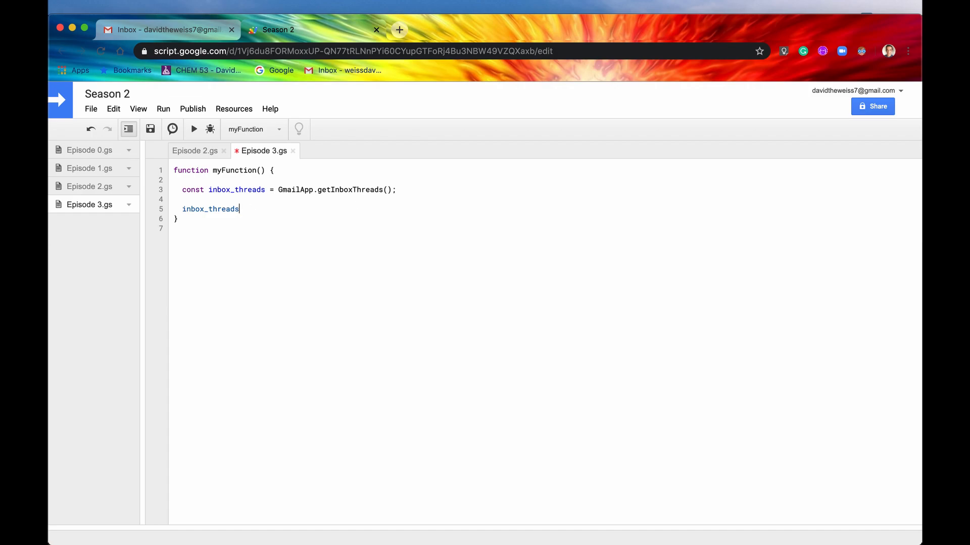
Step: Complete line 5 as inbox_threads[0].getMessages() using the autocomplete suggestion
text([0)
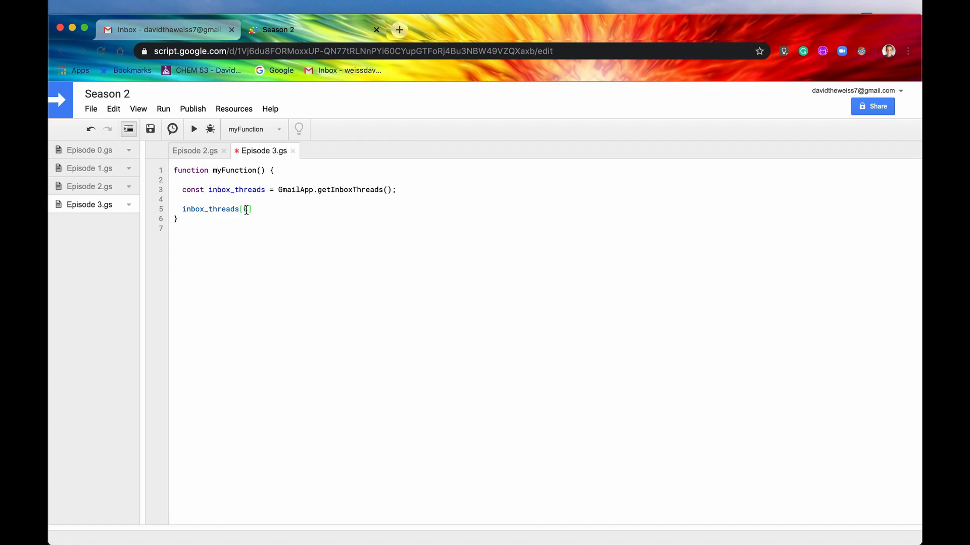
text(0)
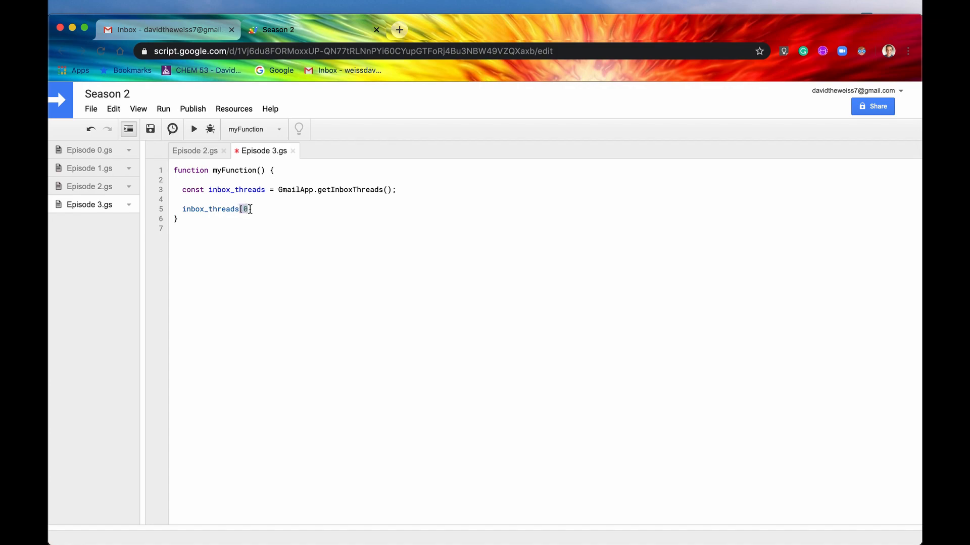
double_click(244, 209)
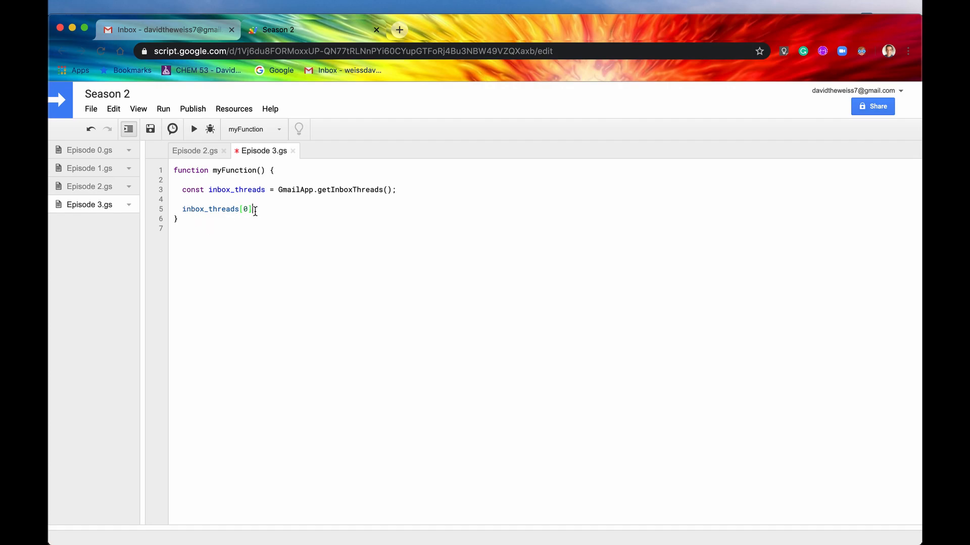
text(.)
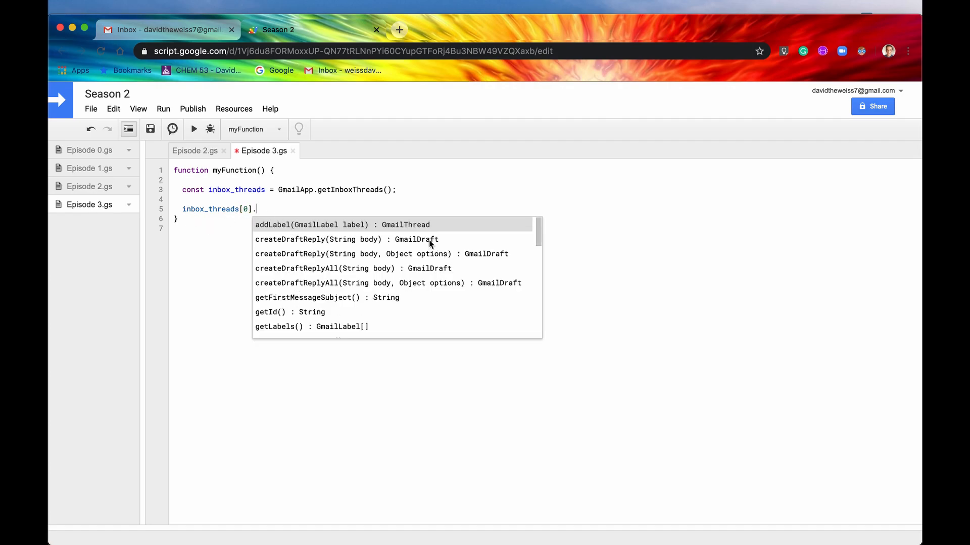
scroll(down, 3)
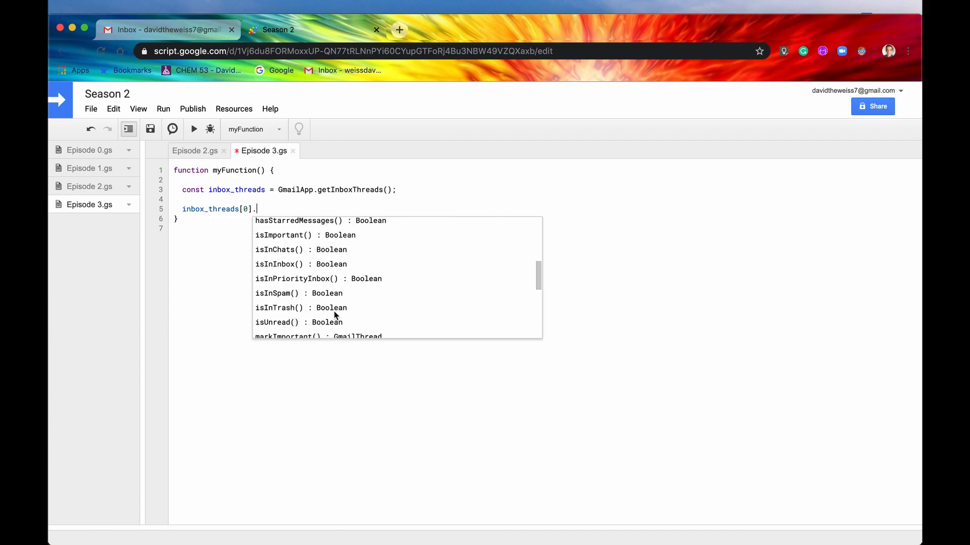
scroll(down, 3)
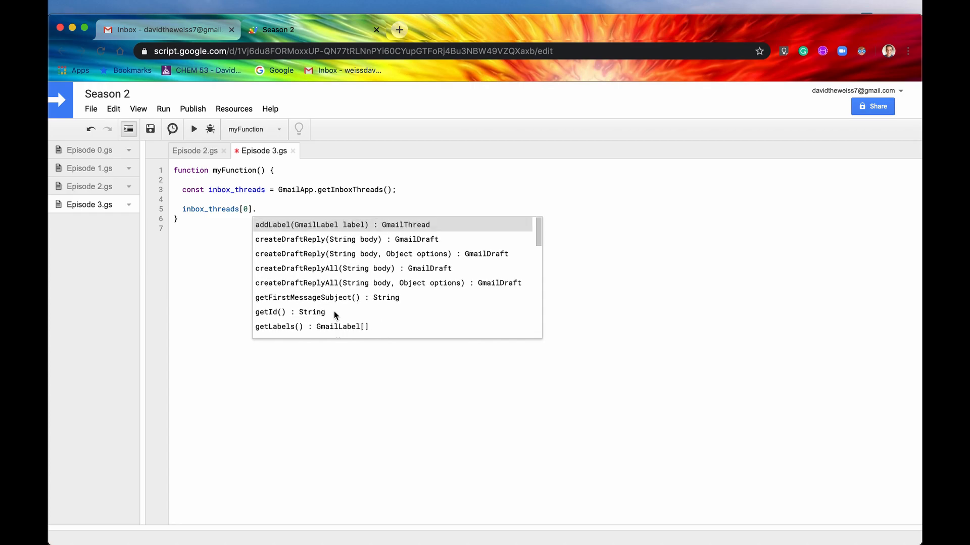
text(get)
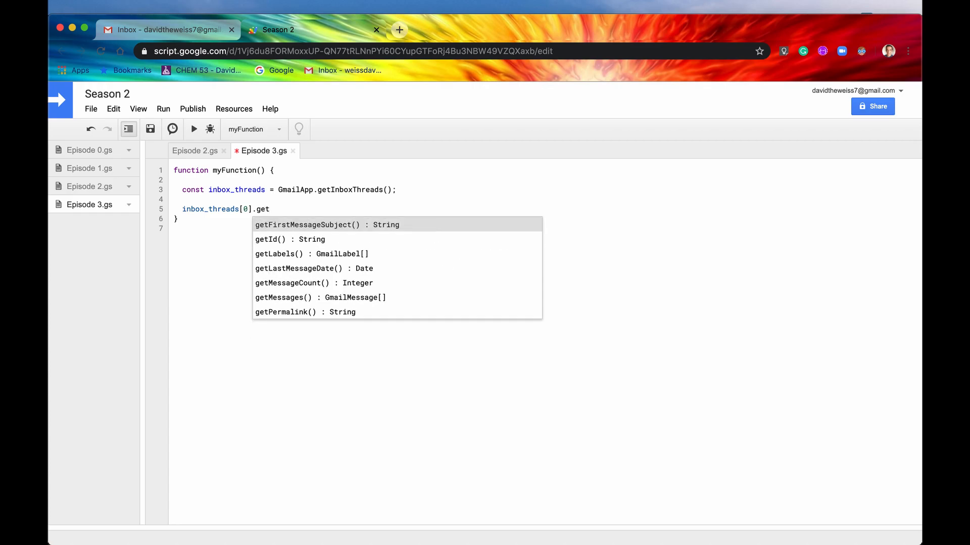
text(M)
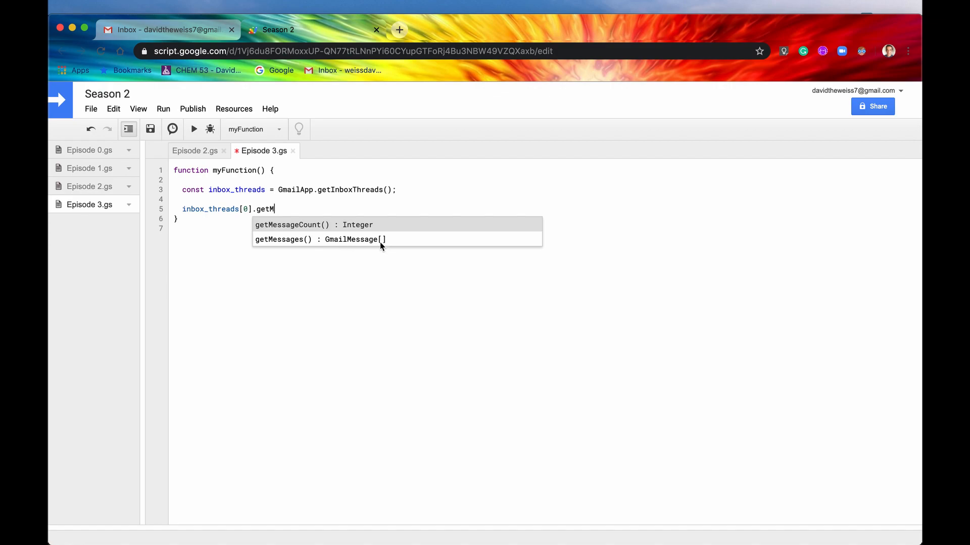
mouse_move(329, 246)
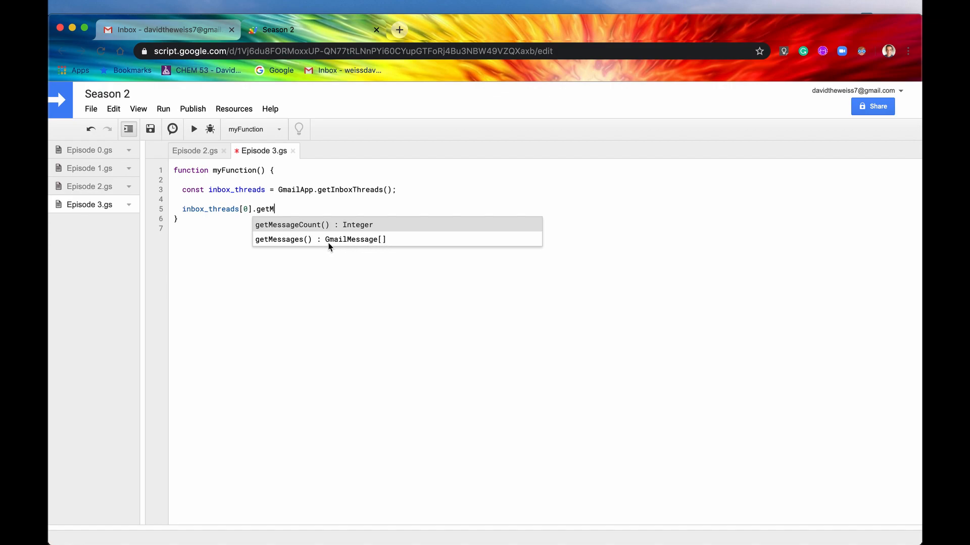
mouse_move(313, 241)
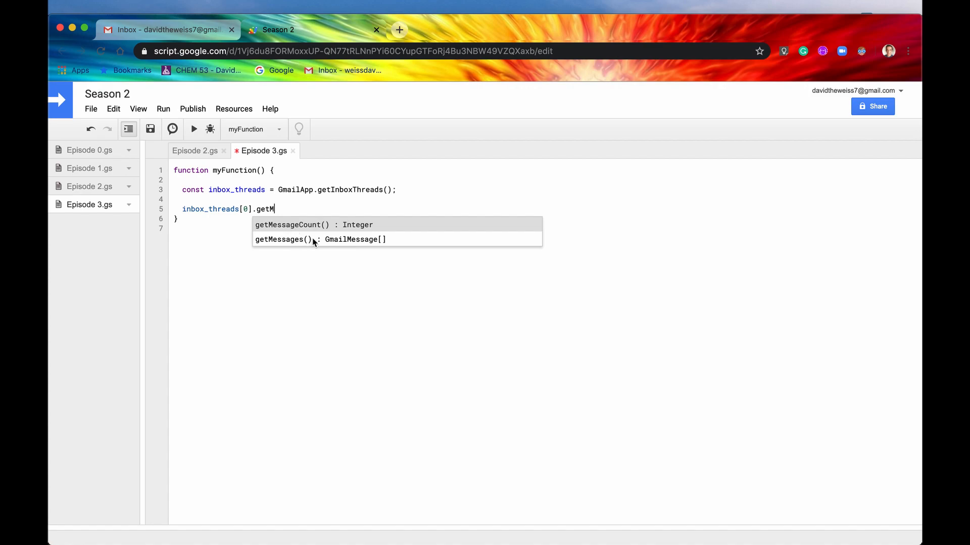
click(281, 240)
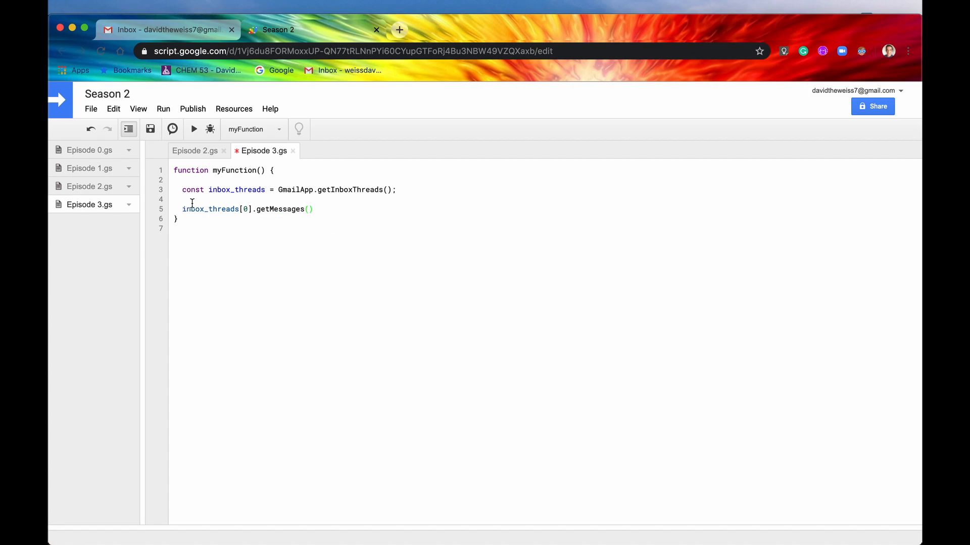
Step: Wrap the call in Logger.log(...); then save and run myFunction
text(Logger.log()
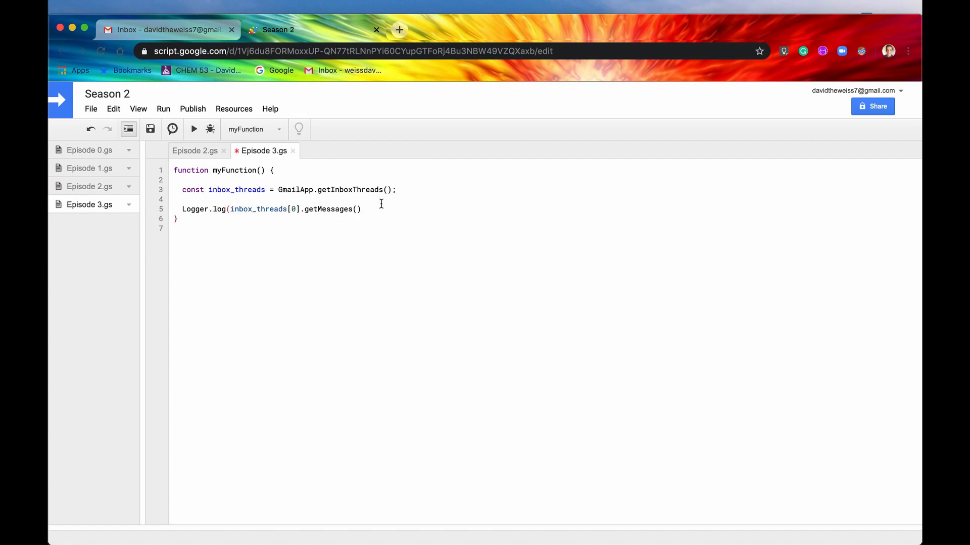
text();)
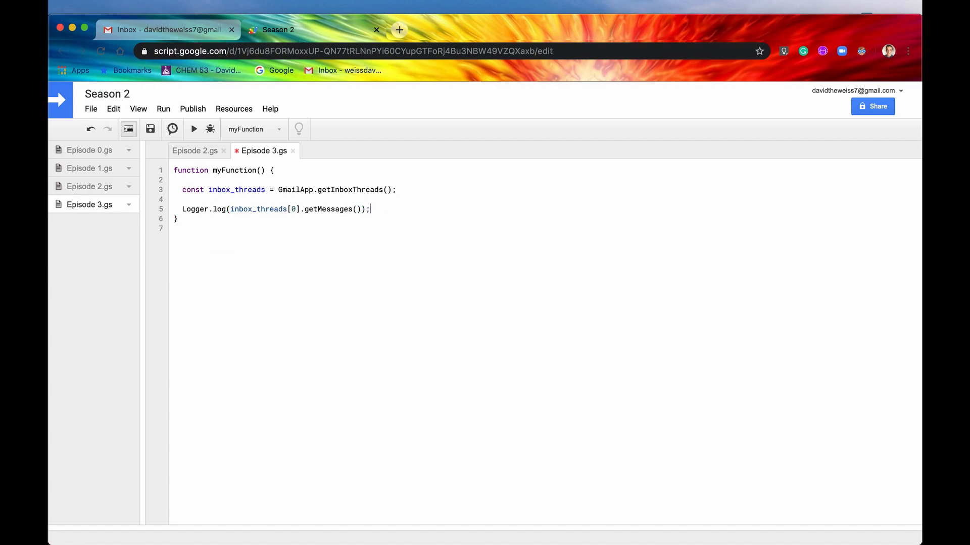
click(150, 129)
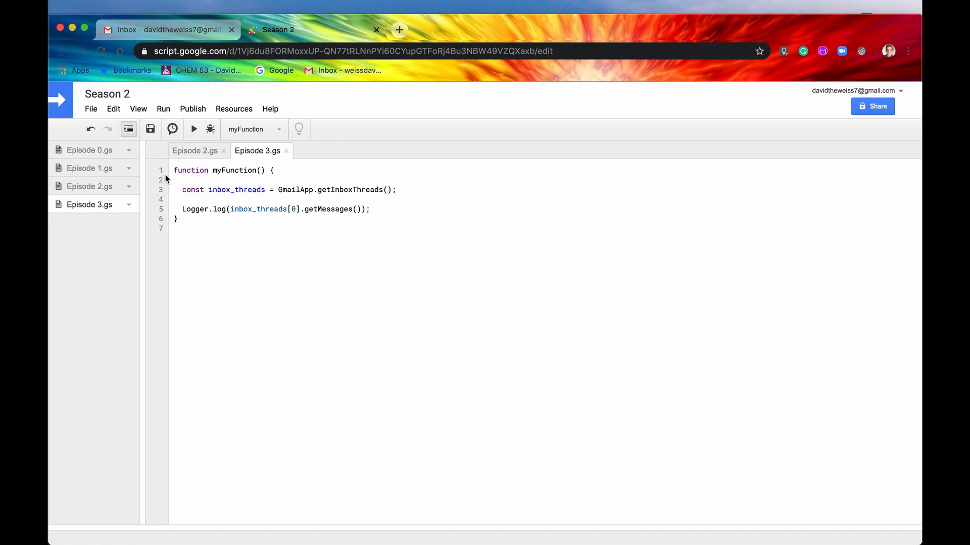
click(194, 129)
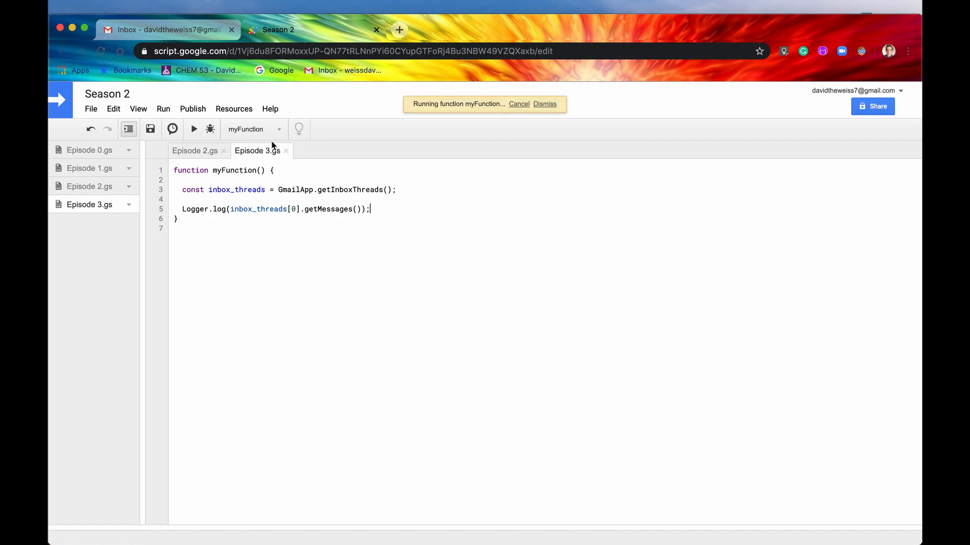
click(139, 109)
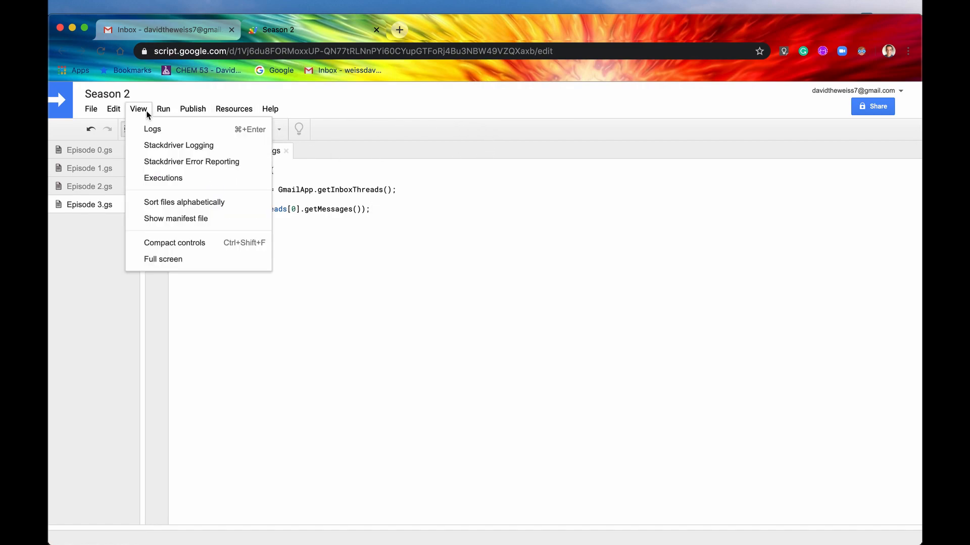
Step: Show the run's logs, select the [GmailMessage] entry, and switch to Gmail
click(152, 130)
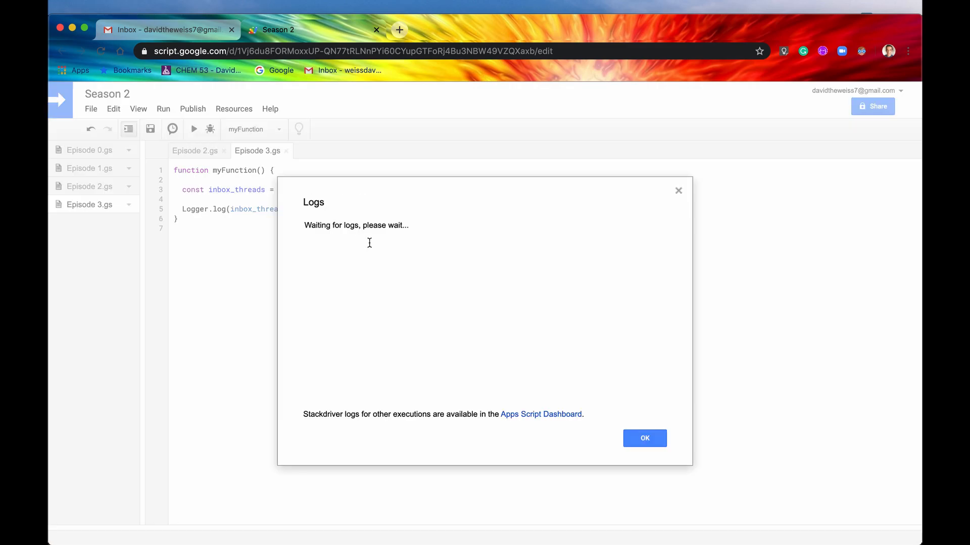
mouse_move(377, 255)
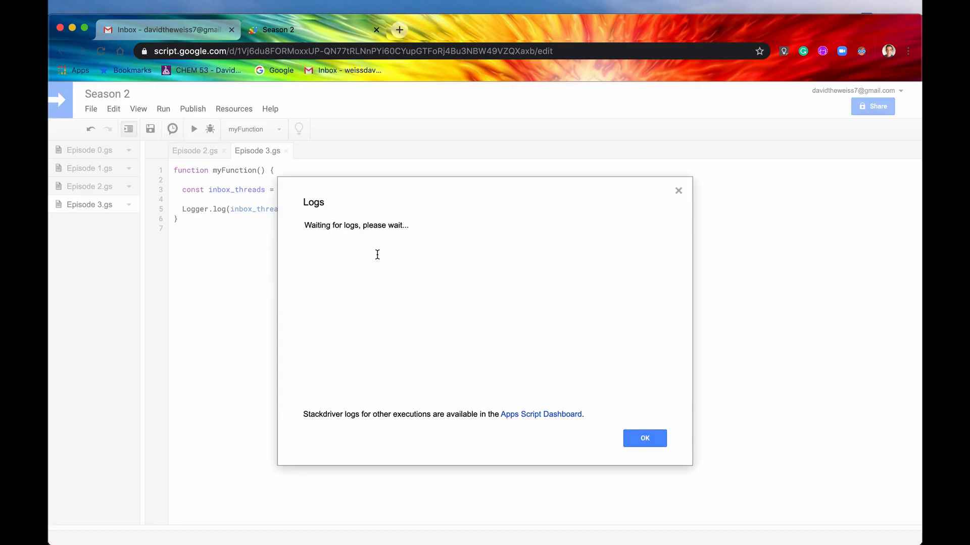
mouse_move(359, 272)
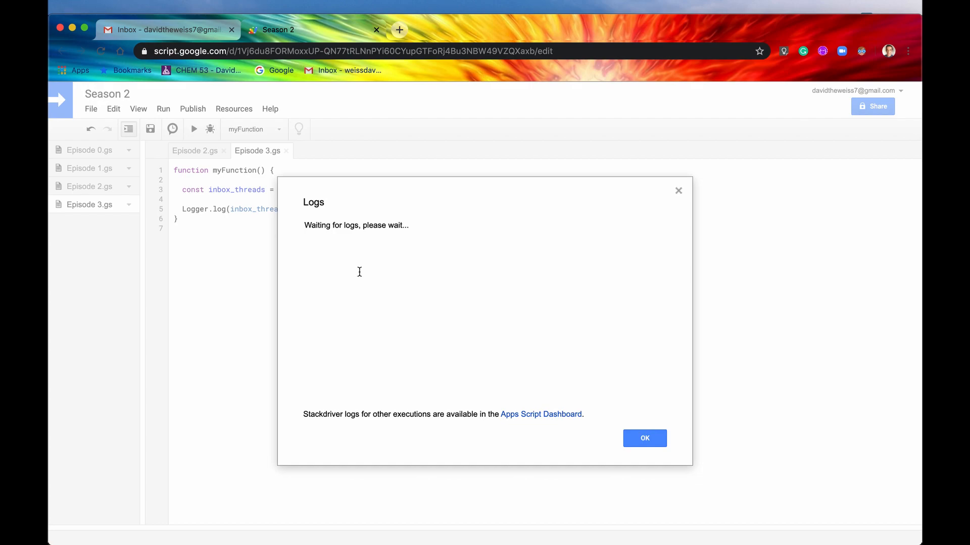
mouse_move(474, 259)
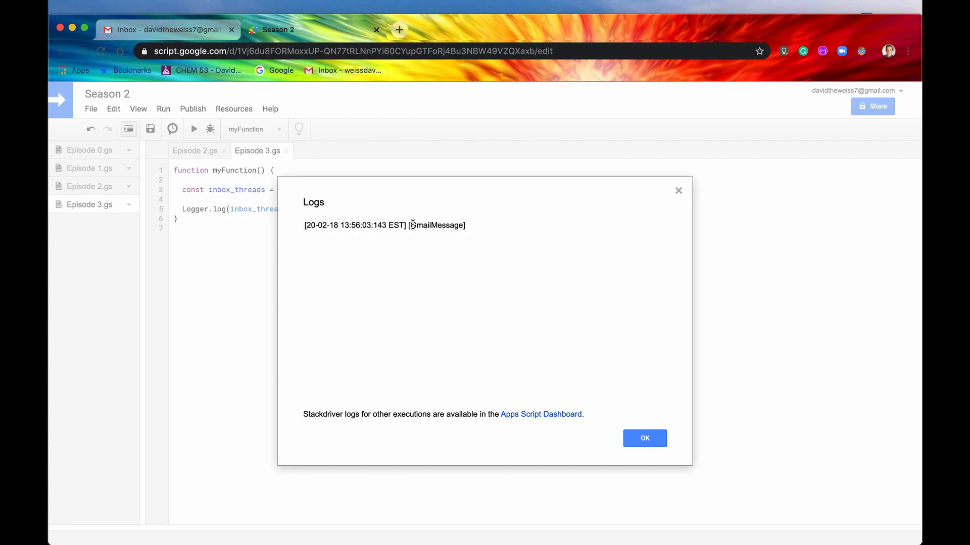
double_click(436, 225)
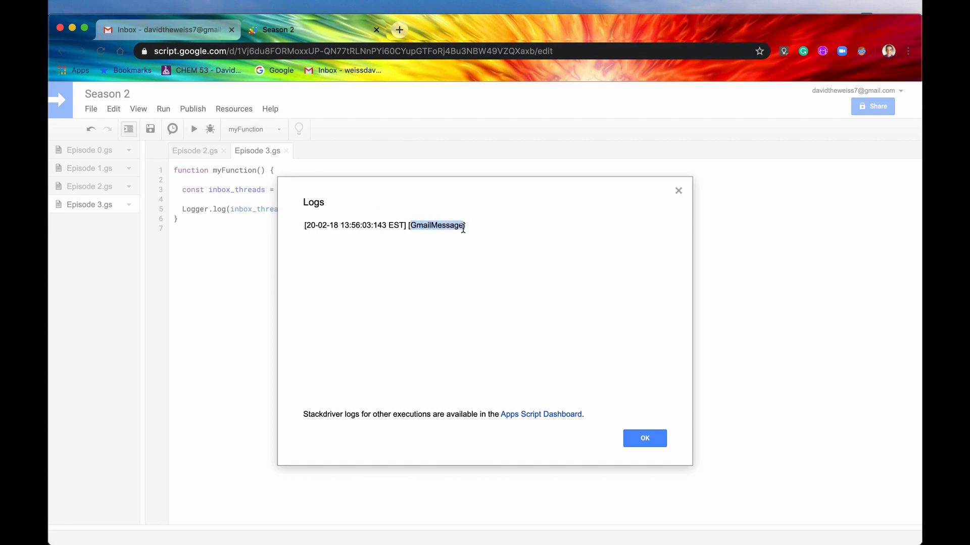
click(167, 29)
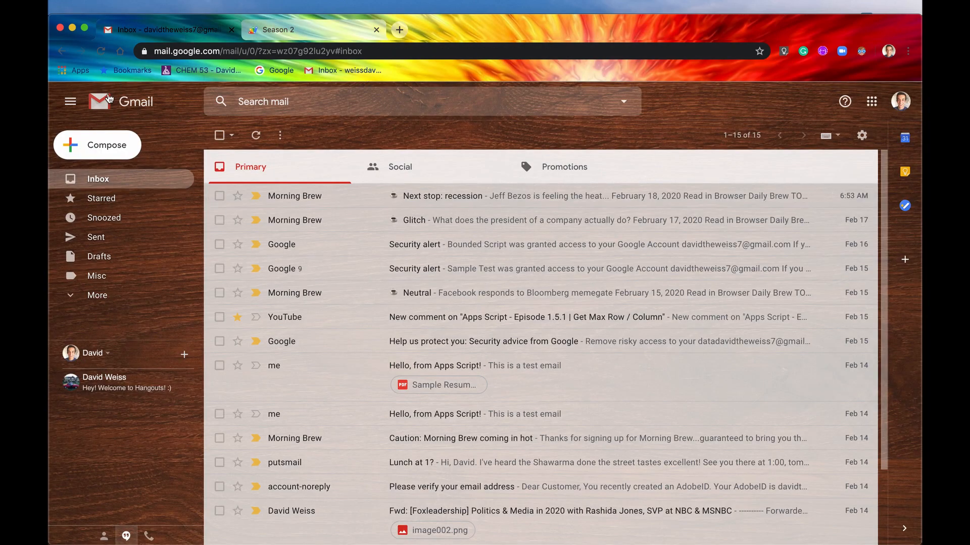
mouse_move(623, 199)
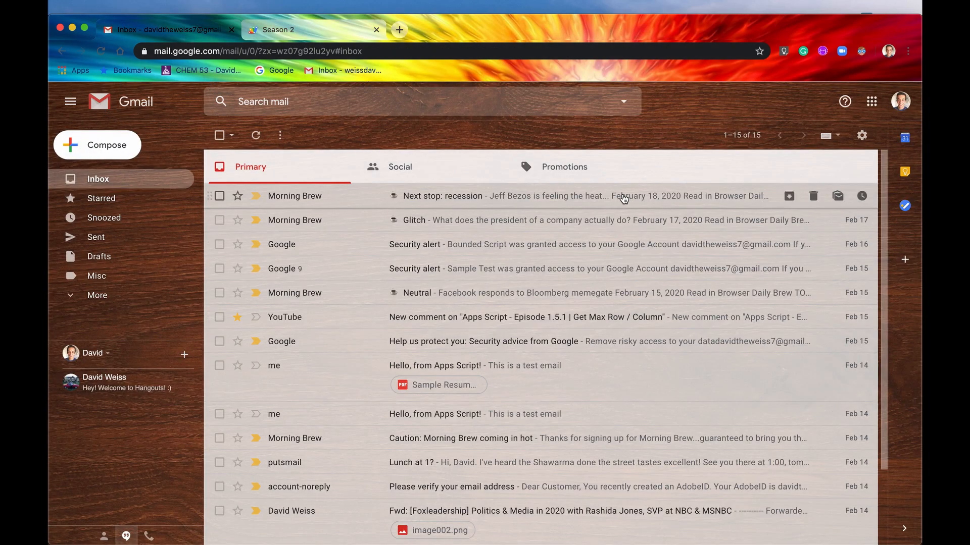
mouse_move(481, 208)
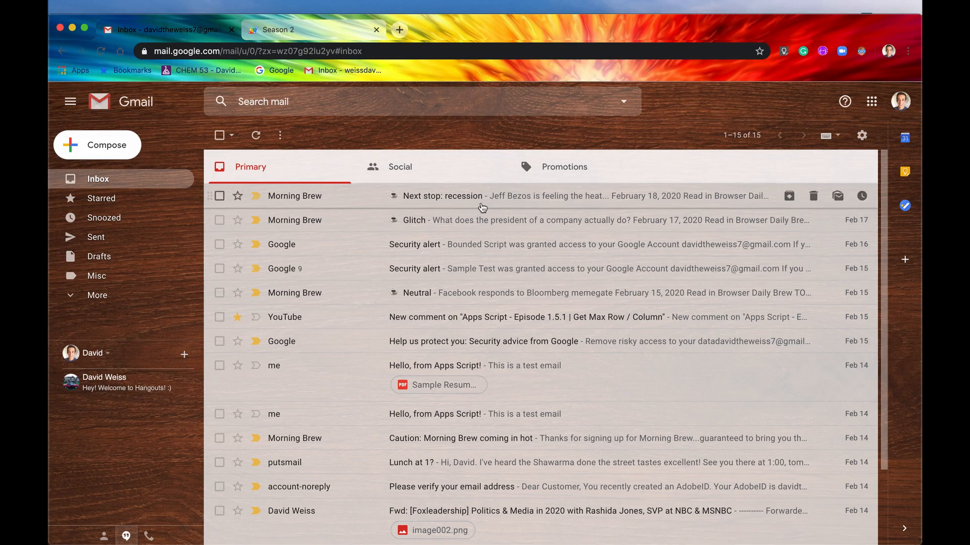
mouse_move(386, 200)
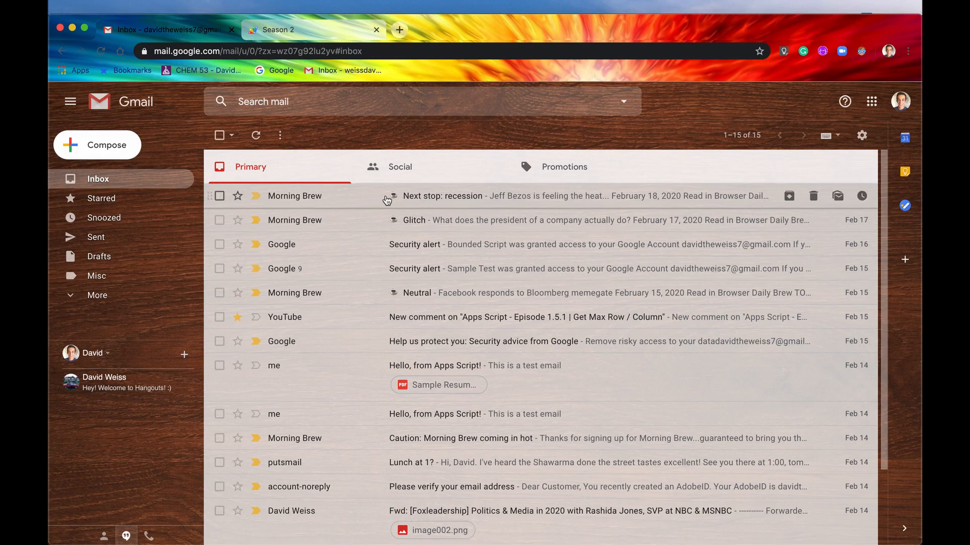
Step: Read Morning Brew's 'Next stop: recession' email, then go back to the script logs
click(443, 195)
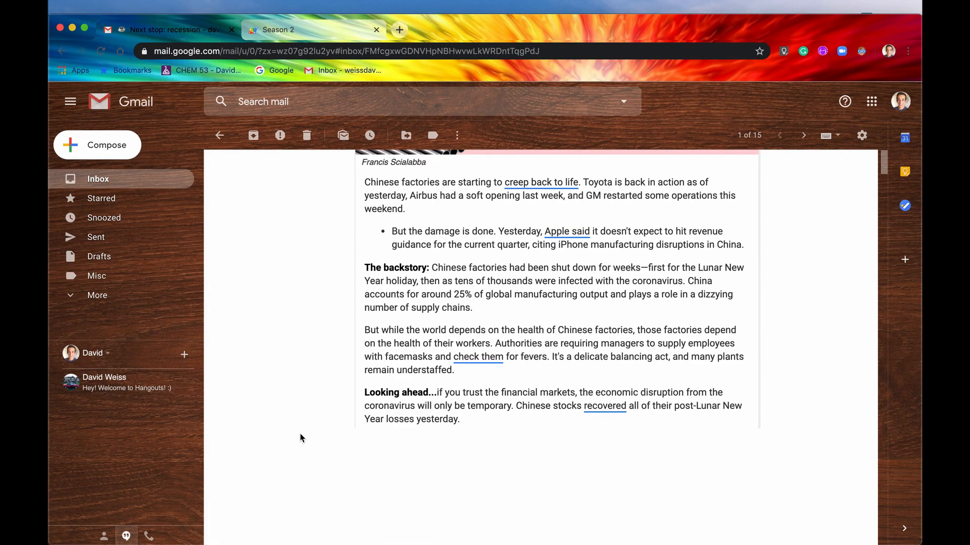
scroll(up, 3)
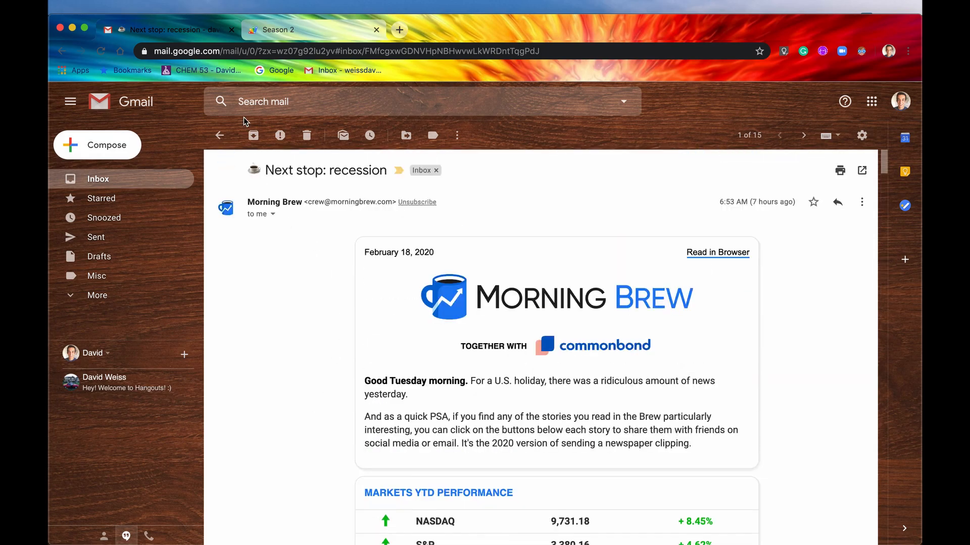
click(279, 30)
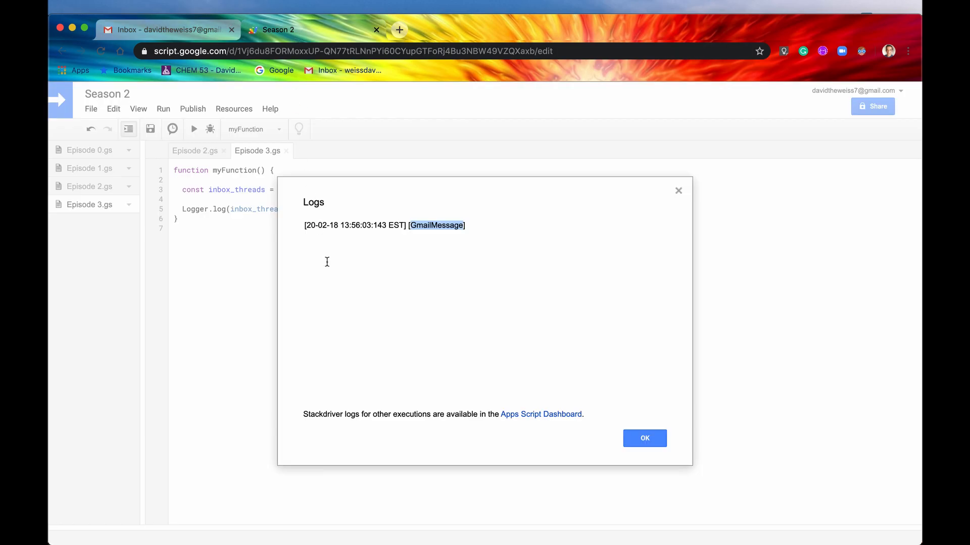
Step: Dismiss the Logs dialog and compare the Gmail inbox with the script code
click(644, 438)
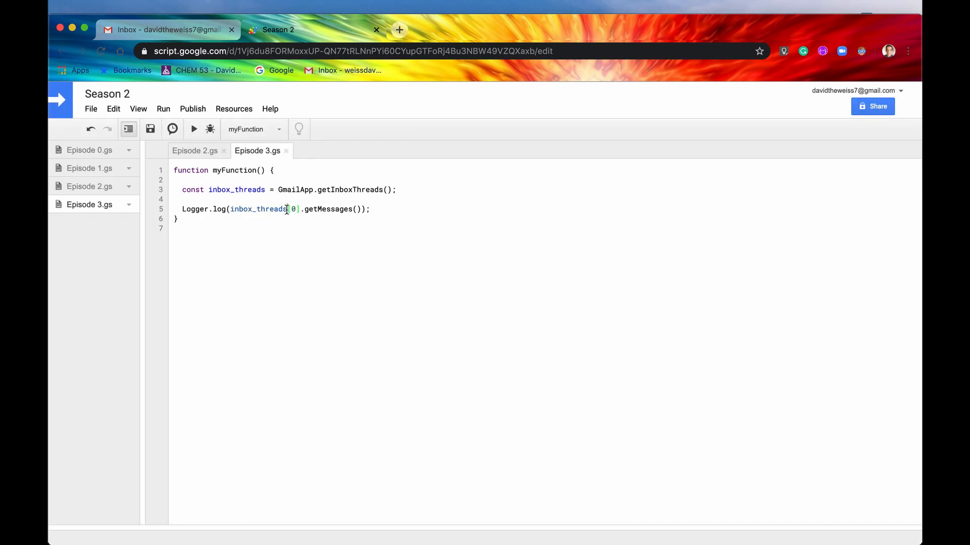
click(167, 29)
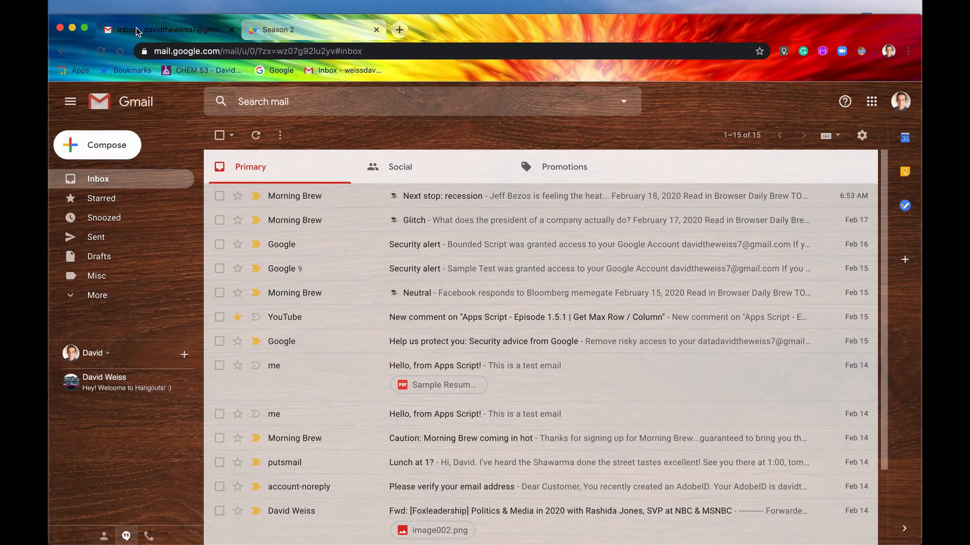
mouse_move(522, 211)
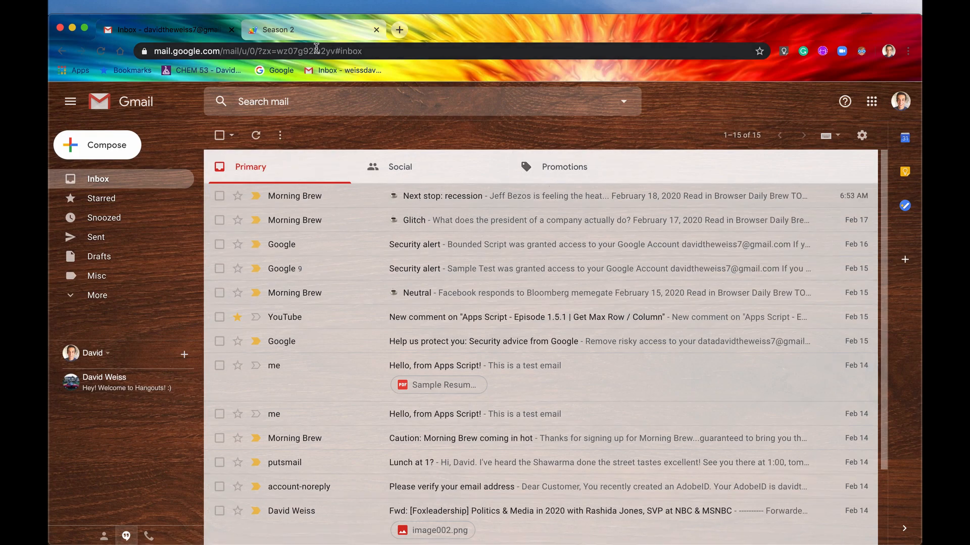
click(278, 30)
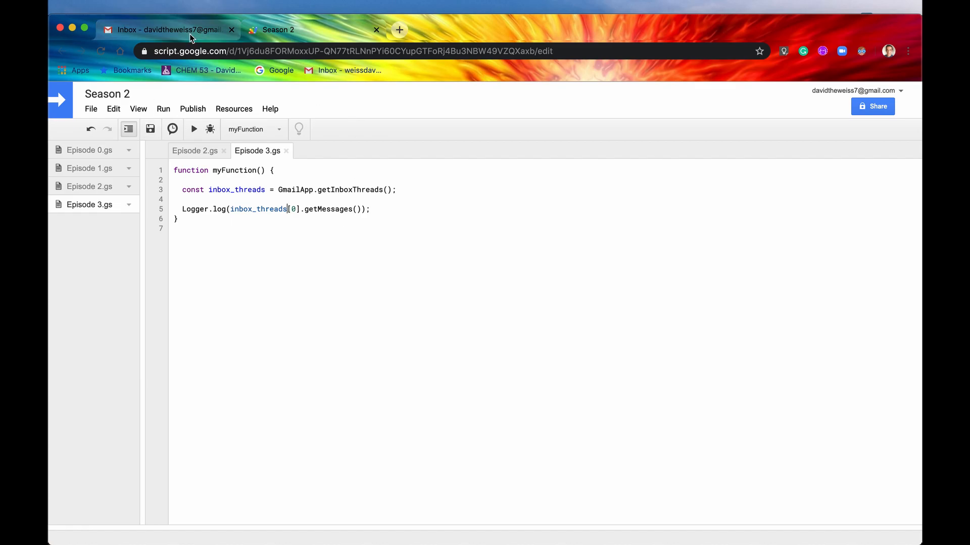
click(138, 109)
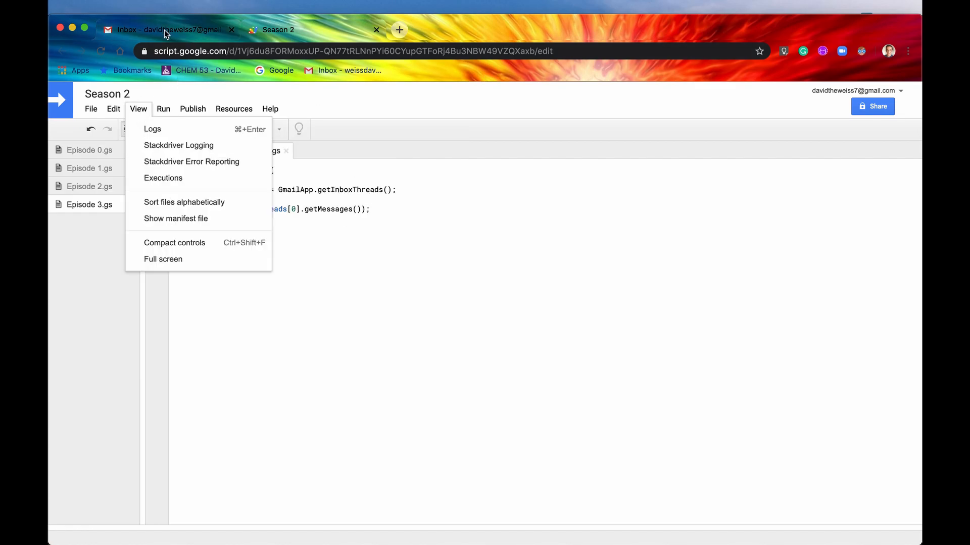
click(168, 30)
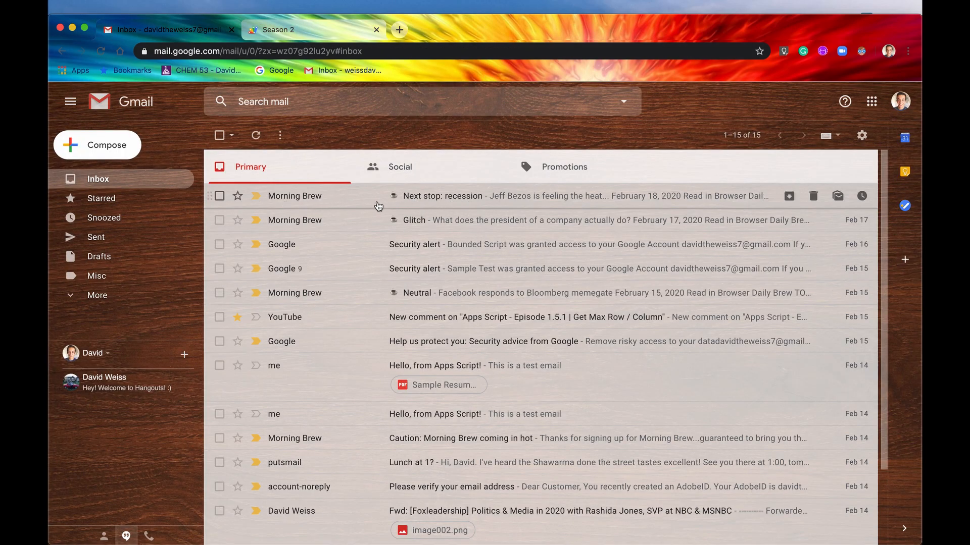
click(278, 30)
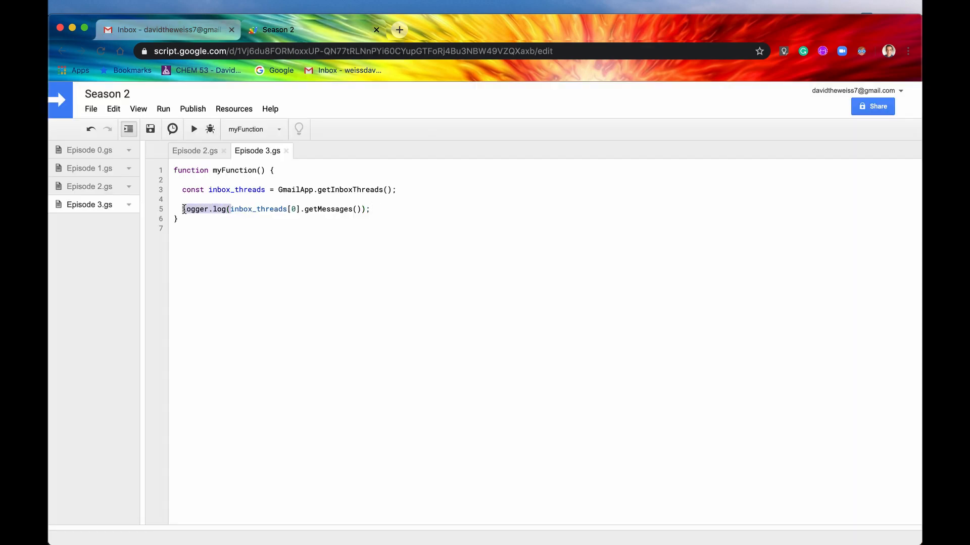
Step: Change line 5 to const messages = inbox_threads[2].getMessages()
text(const)
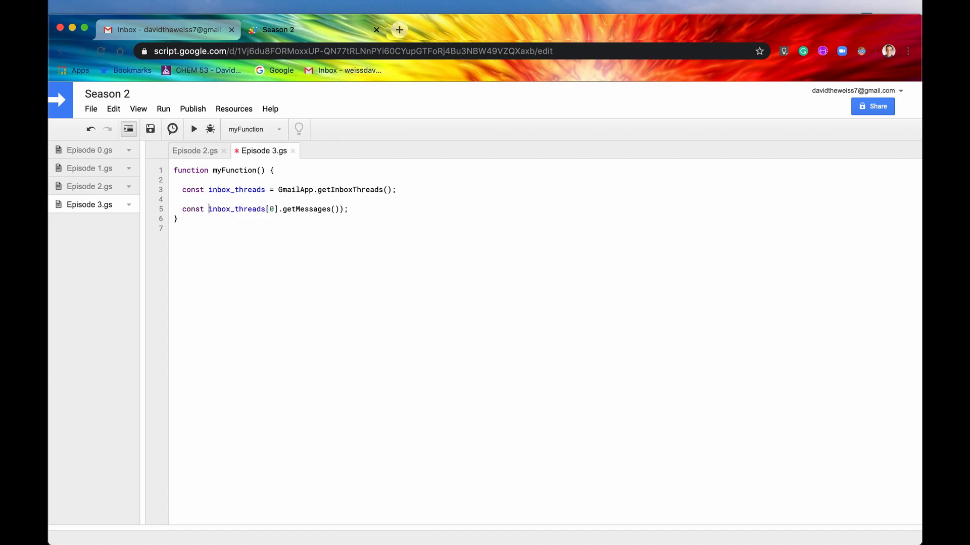
text(messages)
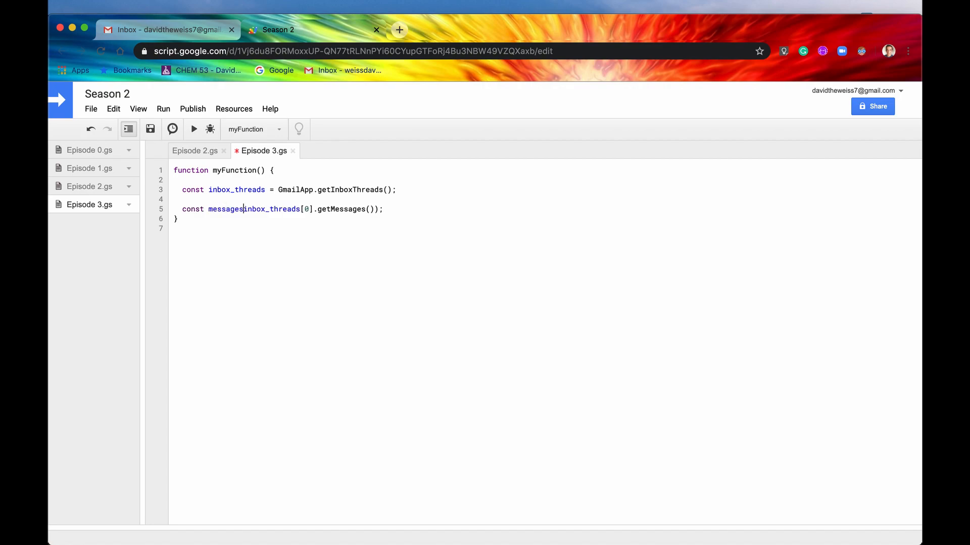
text(=)
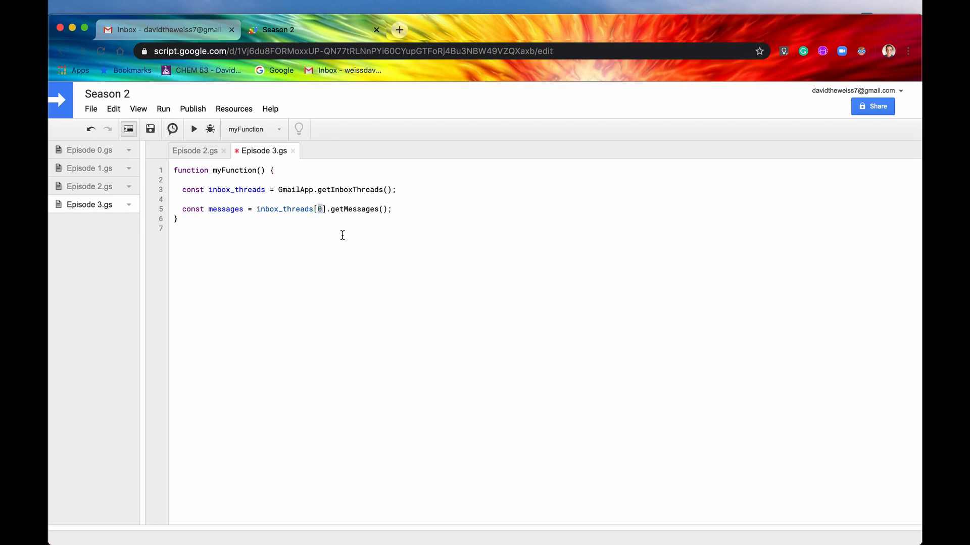
text(2)
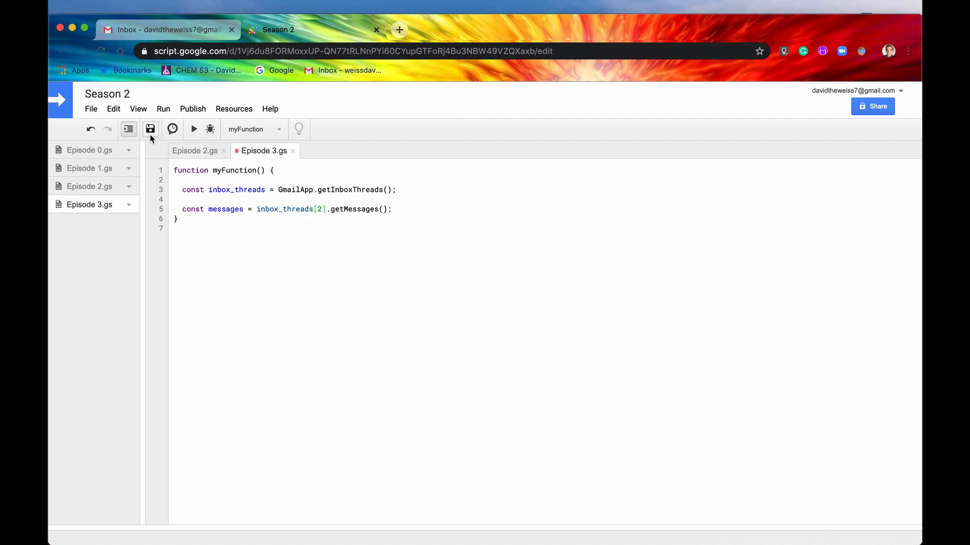
Step: Count the inbox threads in Gmail to confirm the third thread, then return
click(167, 29)
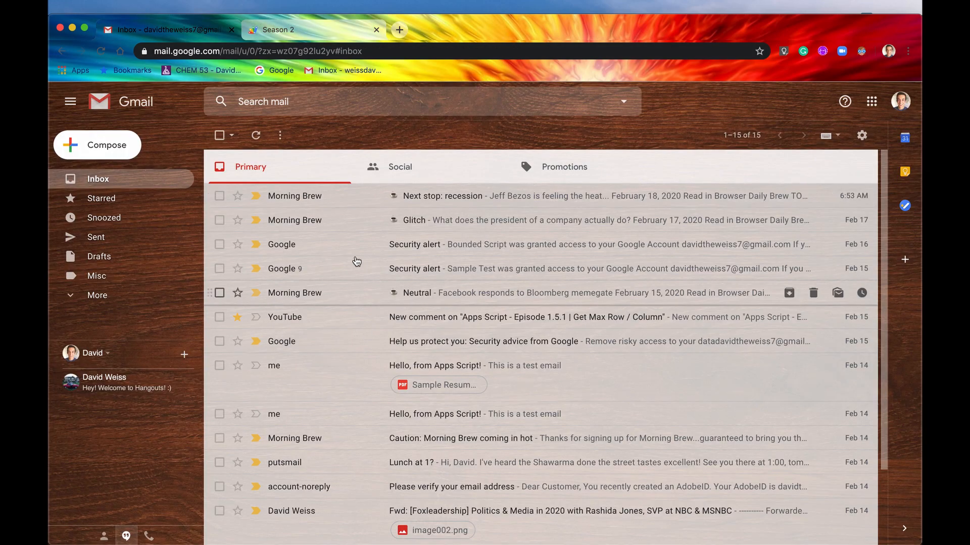
mouse_move(427, 253)
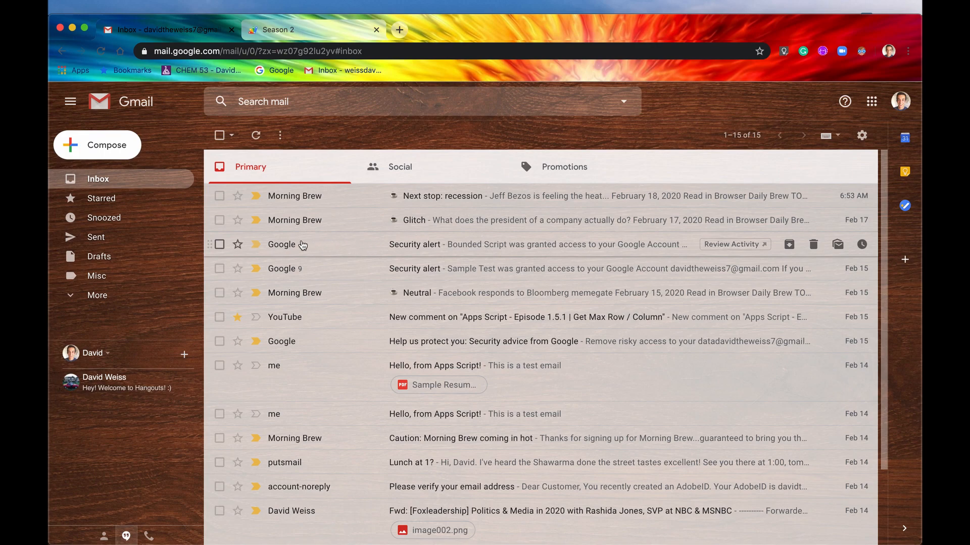
click(278, 29)
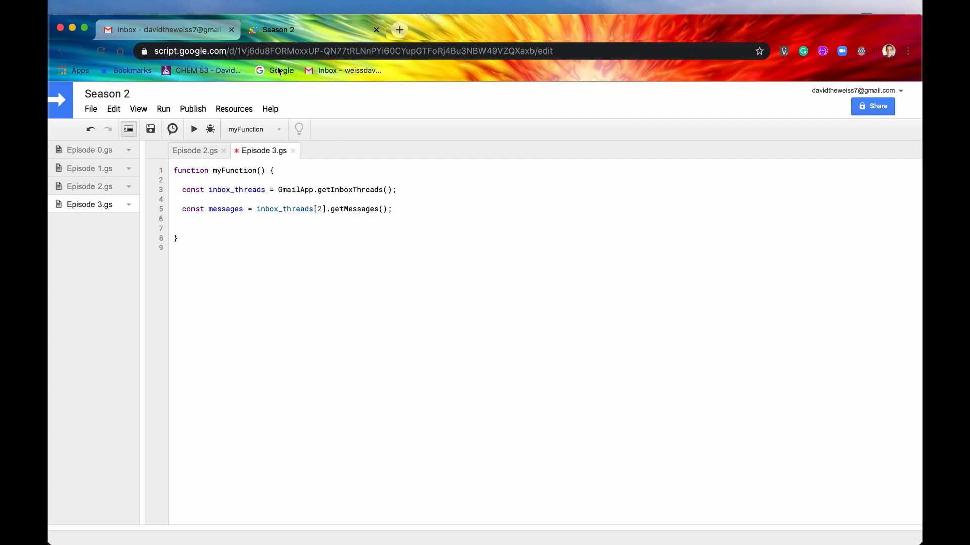
click(167, 30)
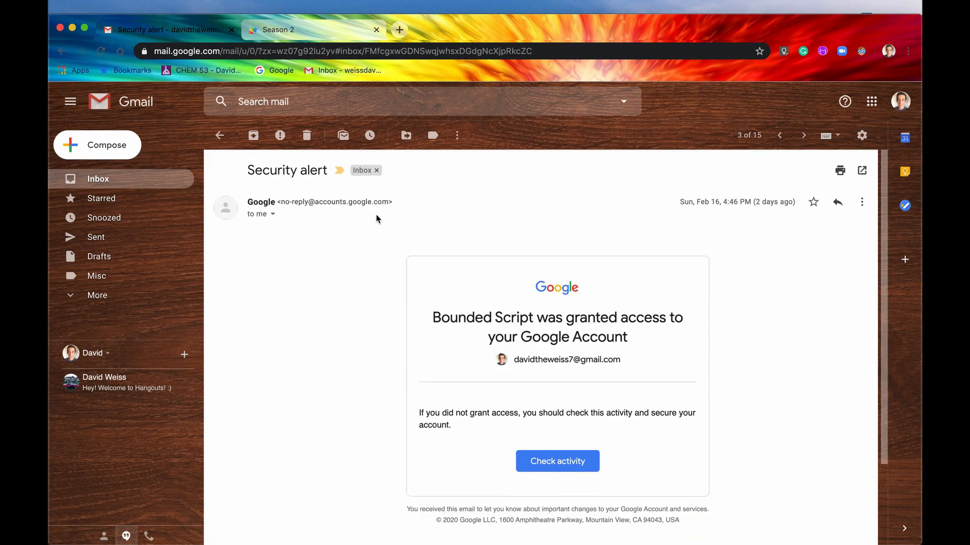
click(278, 30)
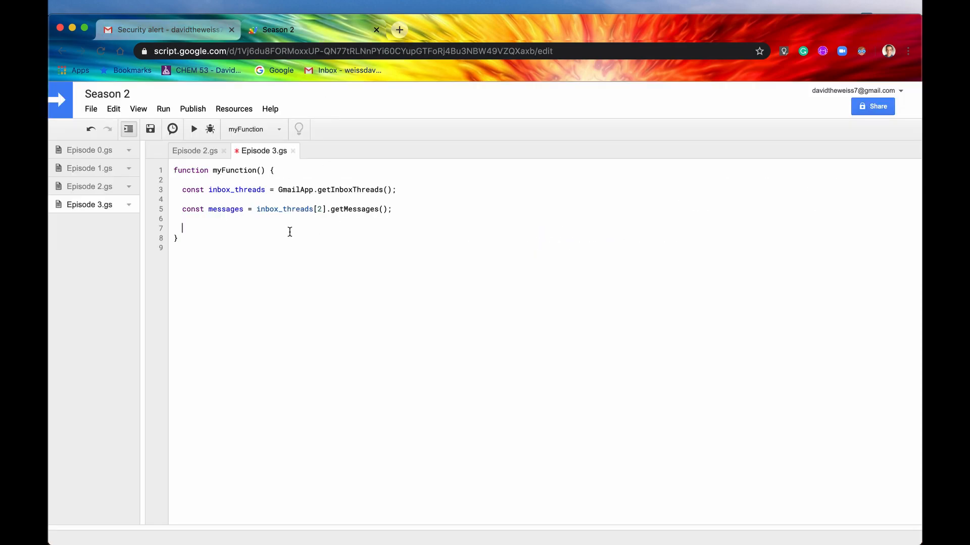
Step: Start line 7 with messages[0] to reference the first message
text(mess)
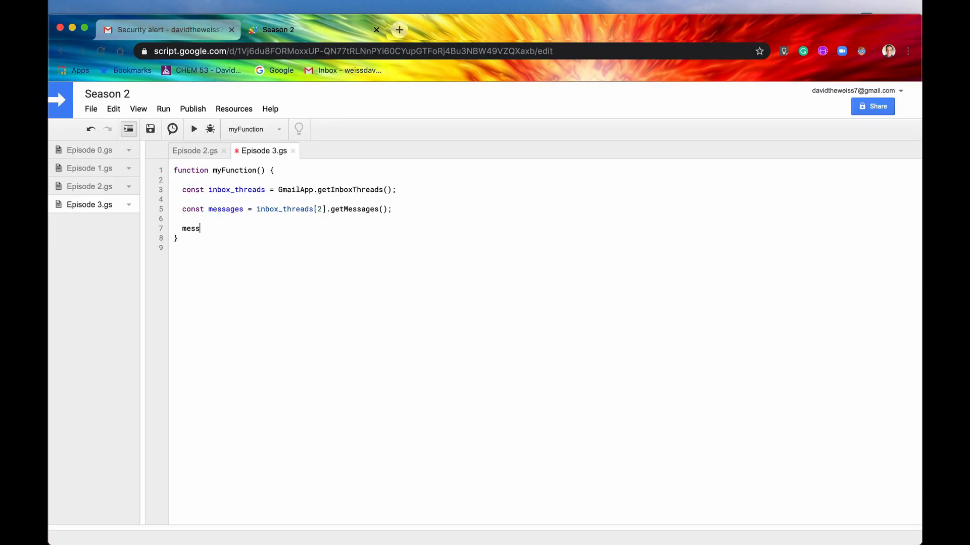
text(ages)
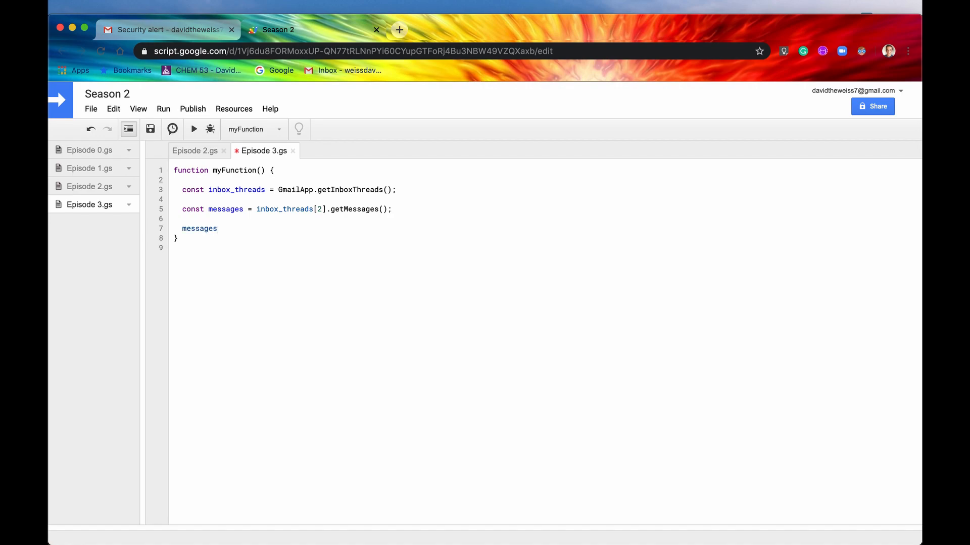
text(.)
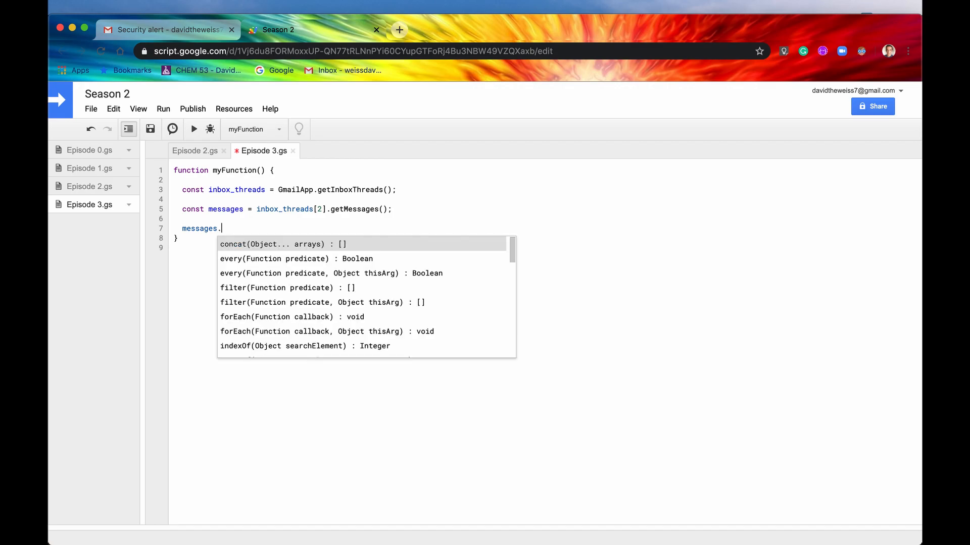
scroll(down, 3)
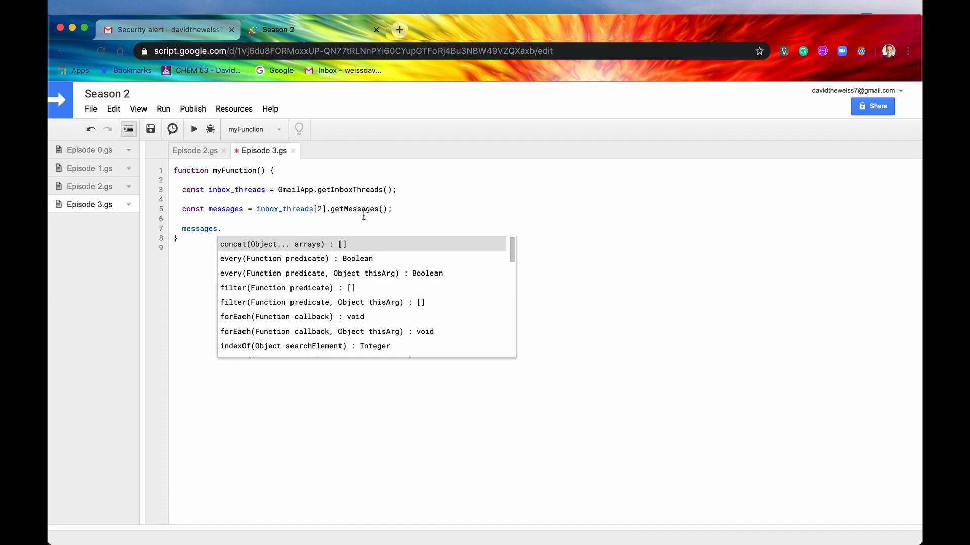
mouse_move(249, 228)
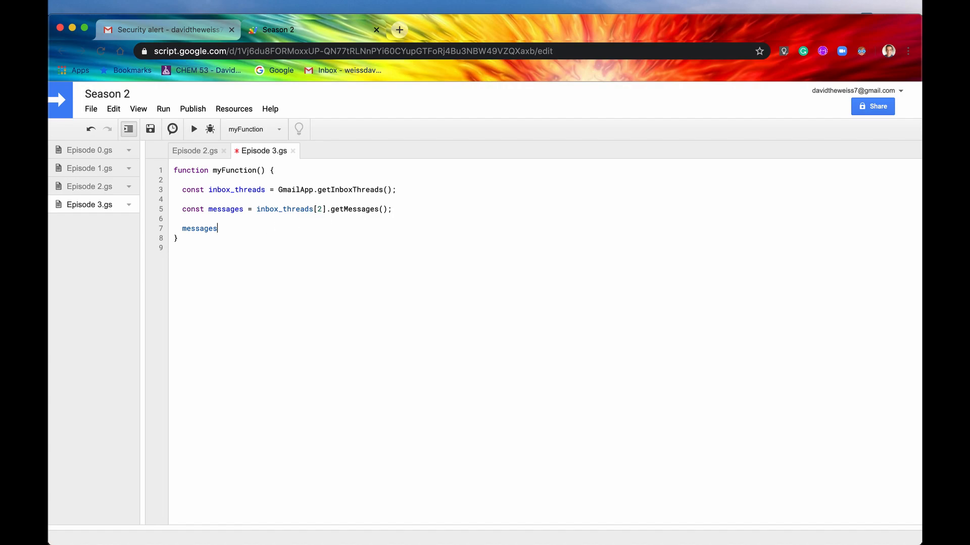
text([0])
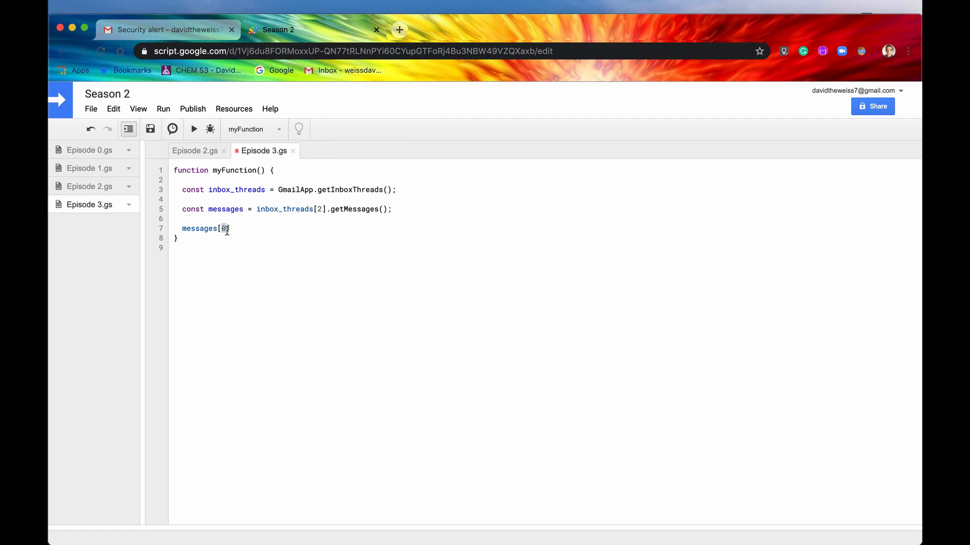
text(0)
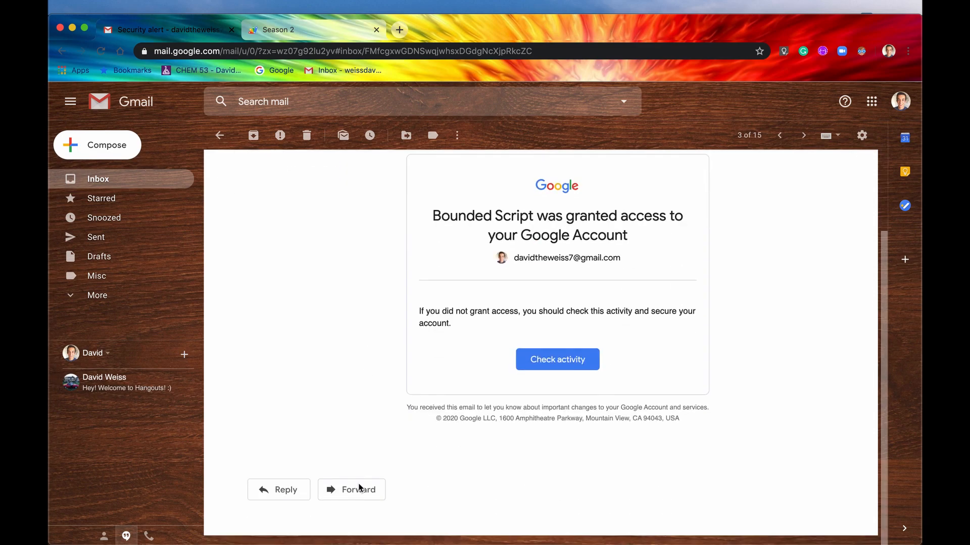
scroll(up, 3)
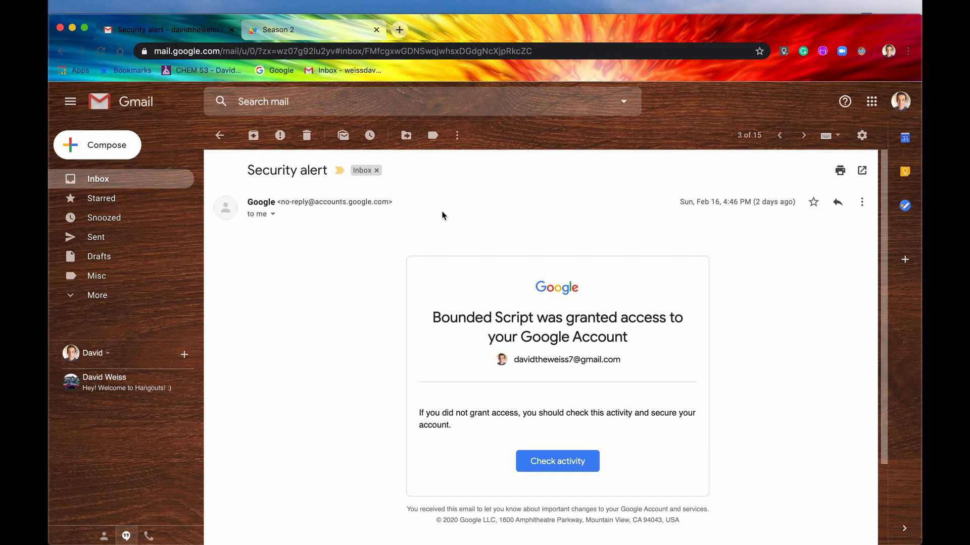
mouse_move(305, 69)
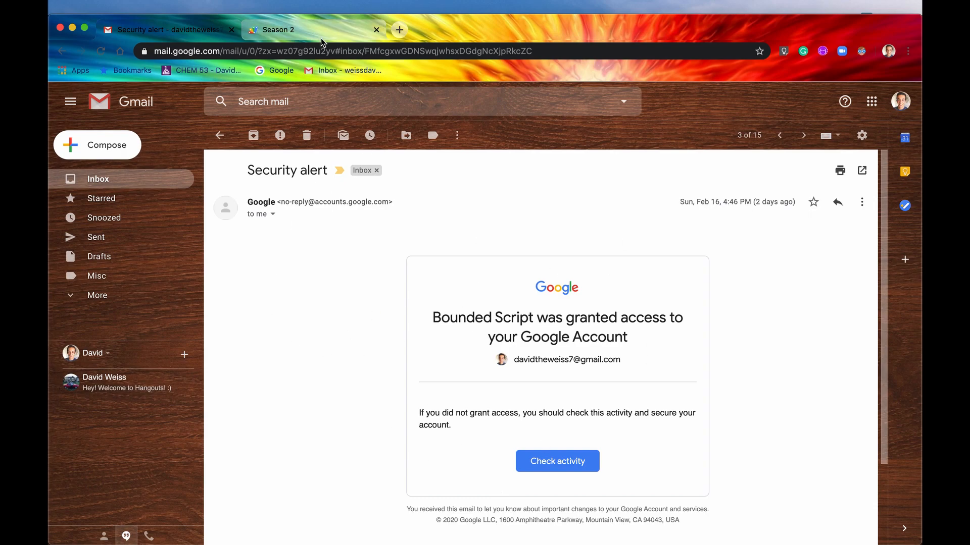
Step: Finish line 7 as Logger.log(messages[0].getFrom()) to log the sender
click(279, 30)
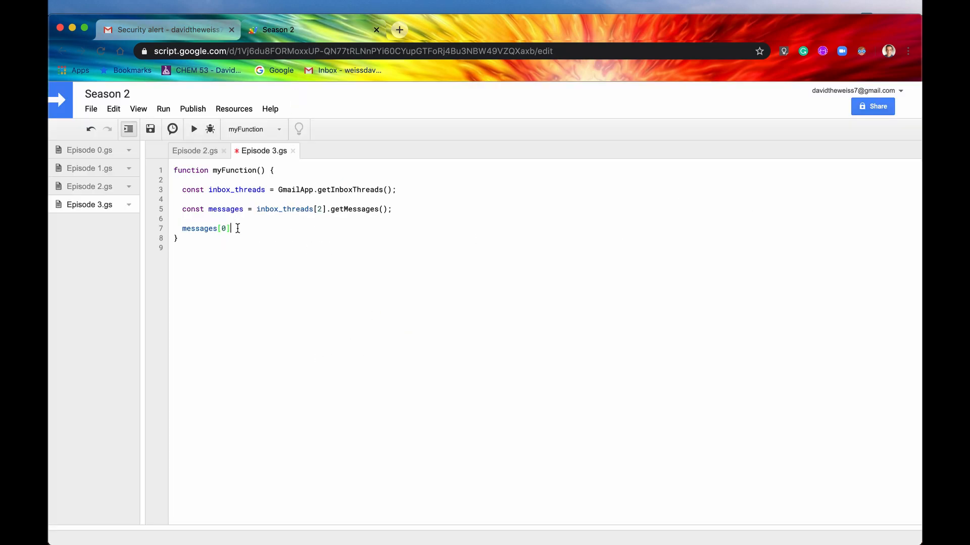
text(.)
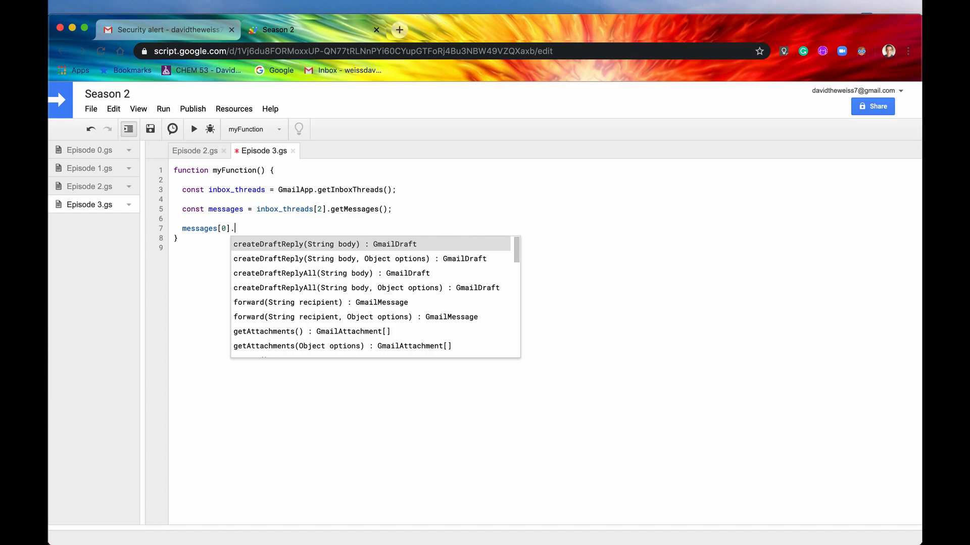
scroll(down, 3)
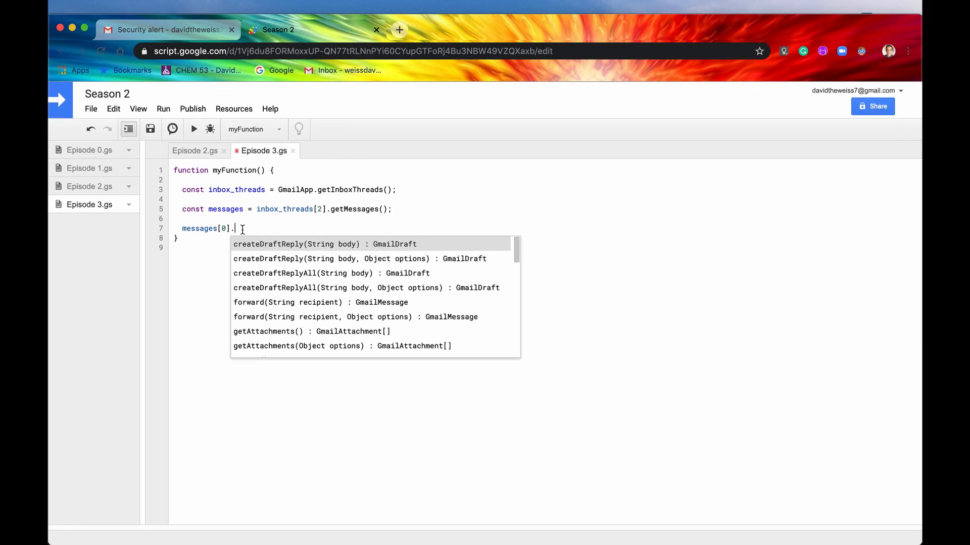
key(Escape)
text(getFrom()
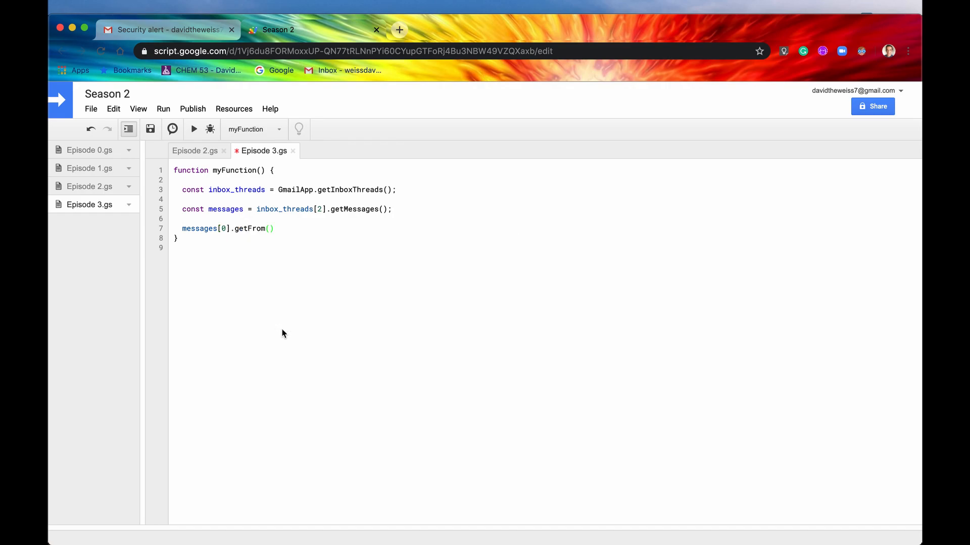
text(;)
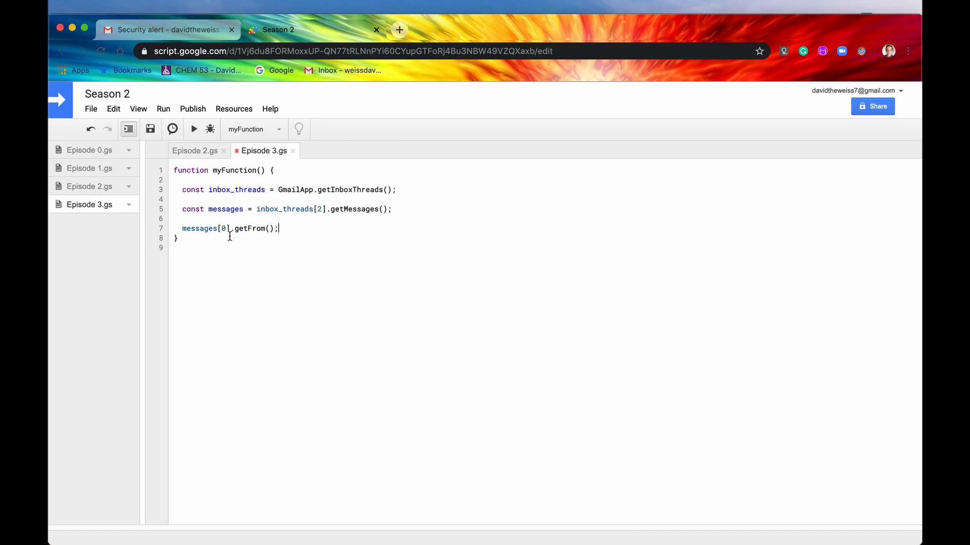
text(Logger.log()
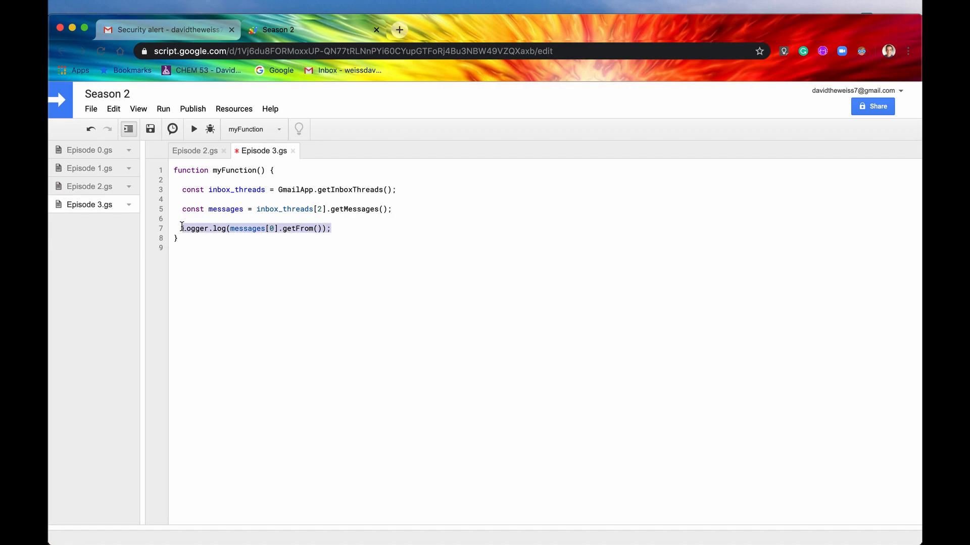
Step: Add three logging lines for getDate(), getSubject() and getPlainBody()
key(enter)
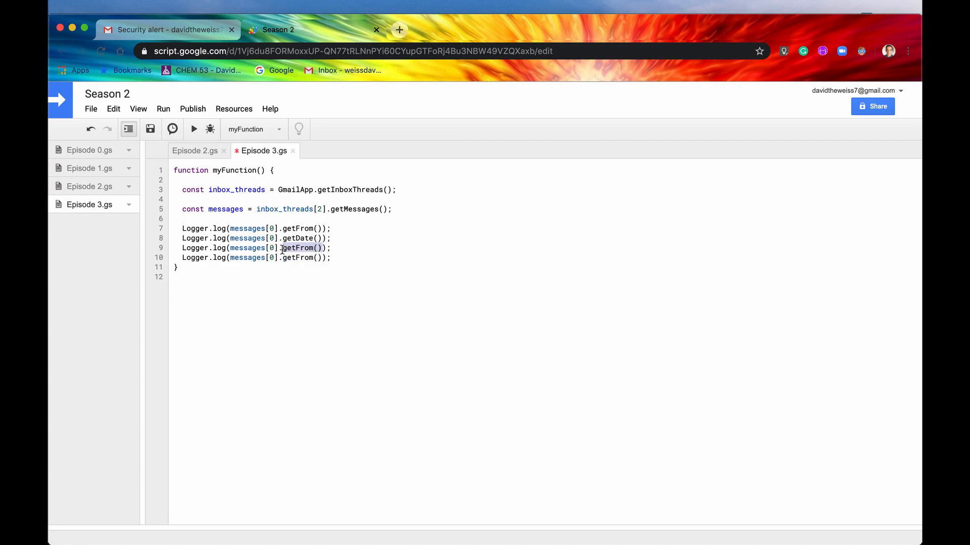
text(get)
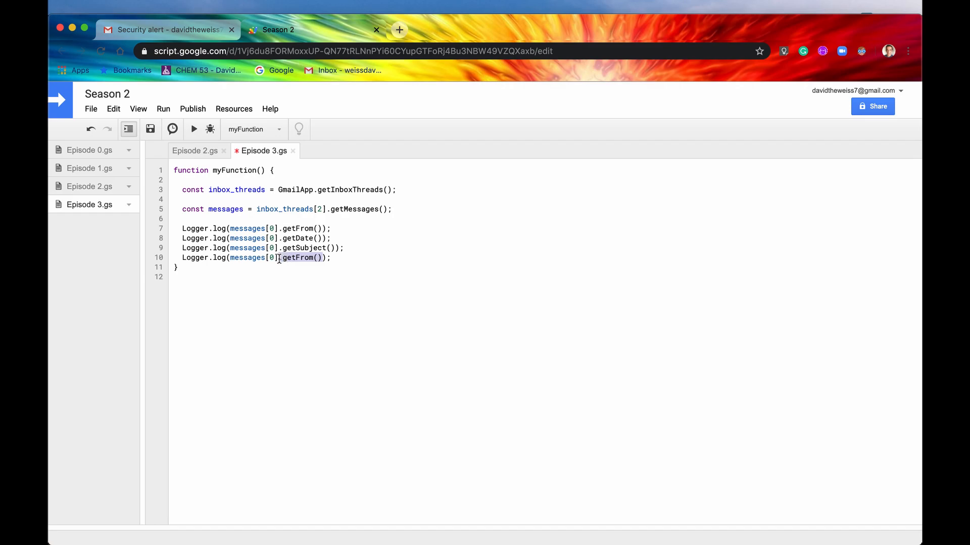
text(get)
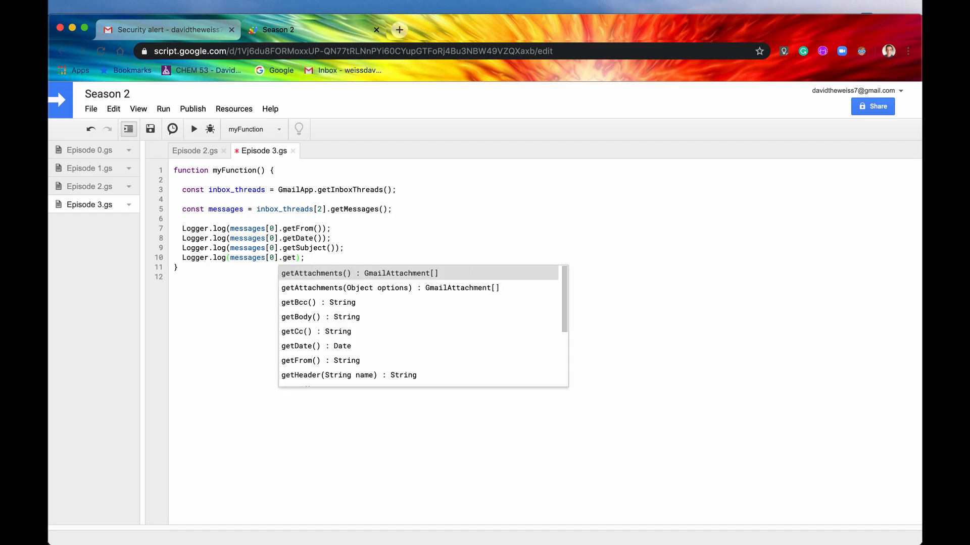
text(B)
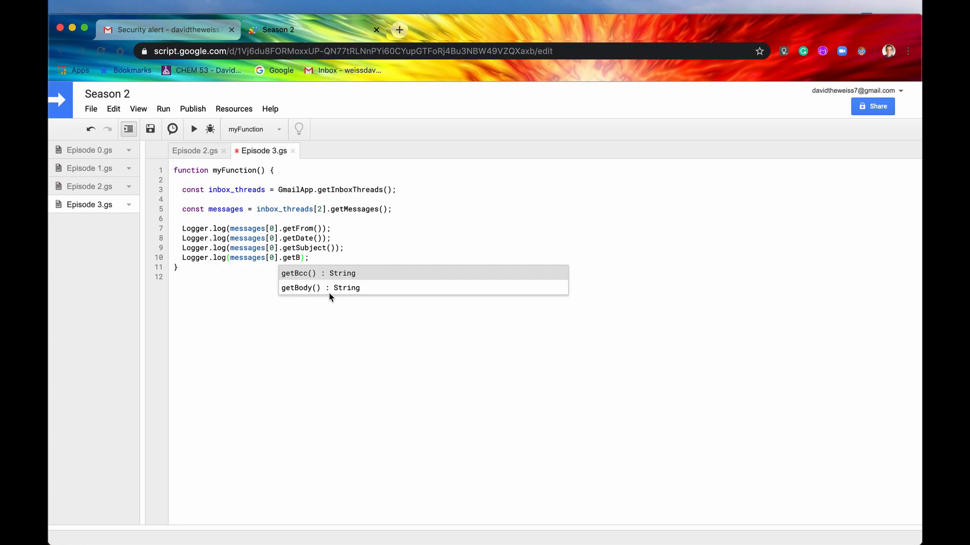
mouse_move(312, 294)
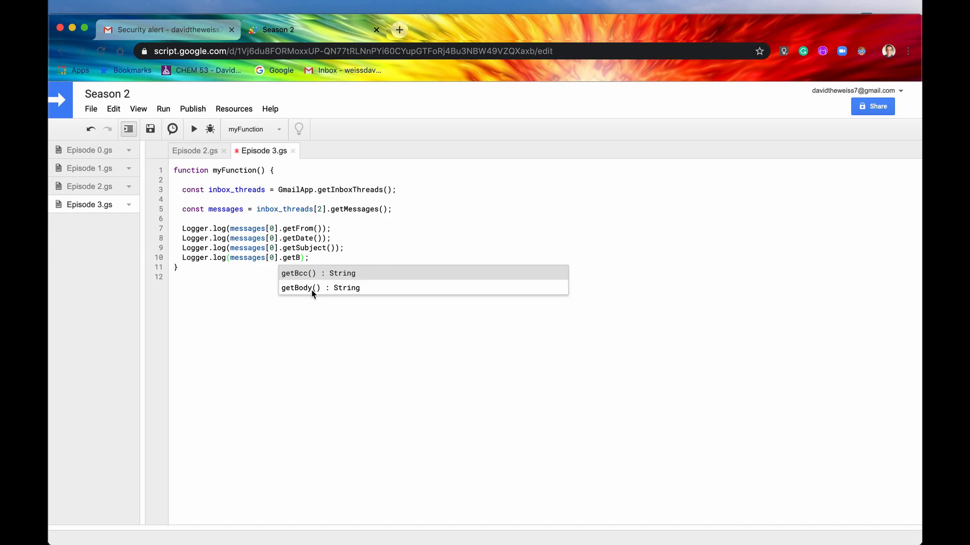
key(Backspace)
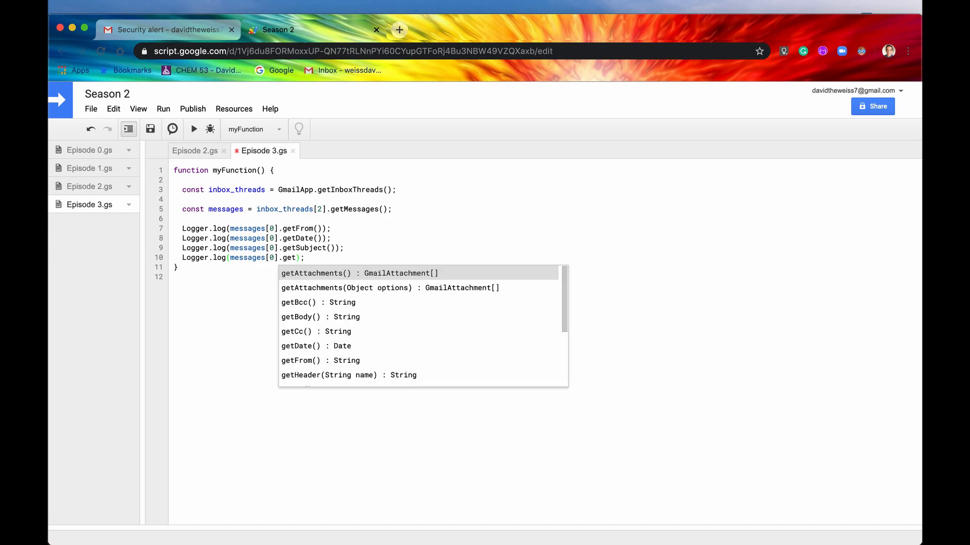
text(Pl)
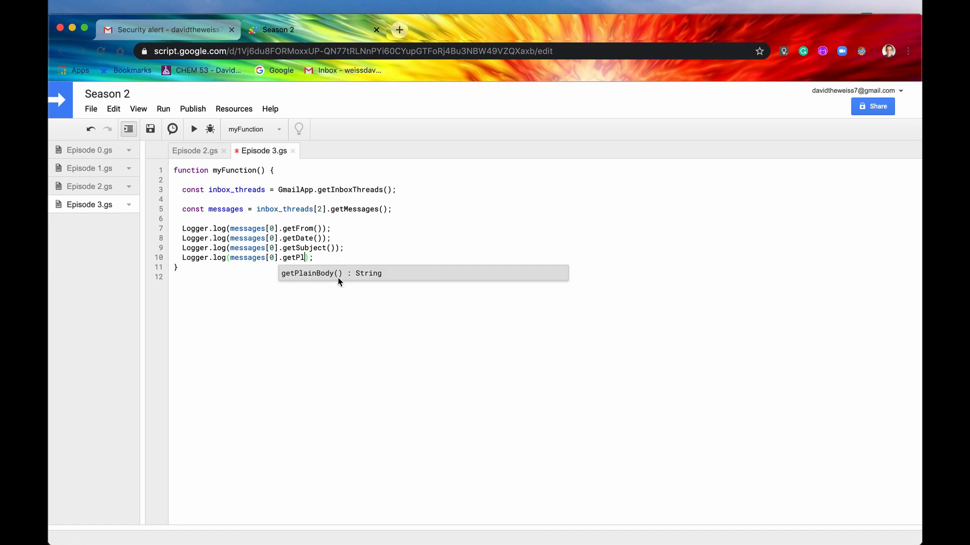
mouse_move(329, 281)
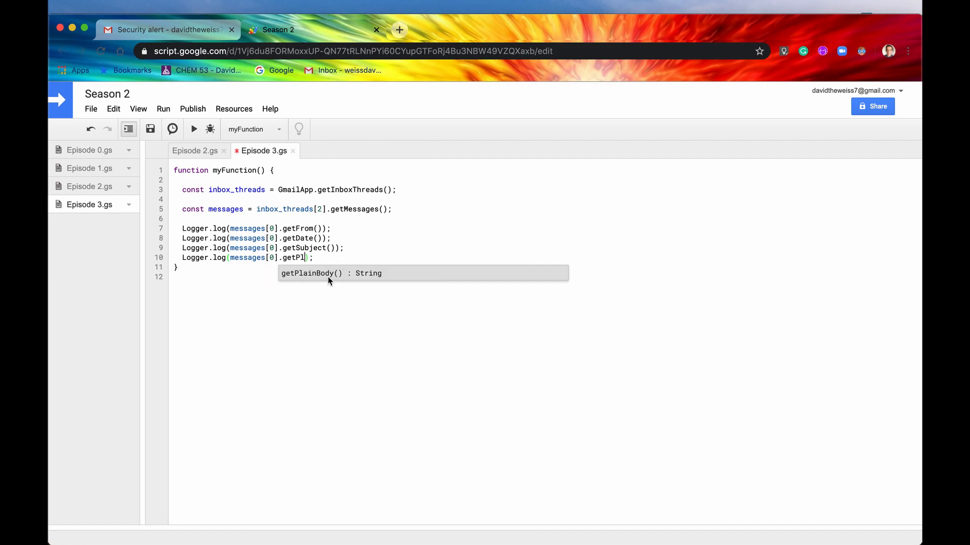
mouse_move(303, 281)
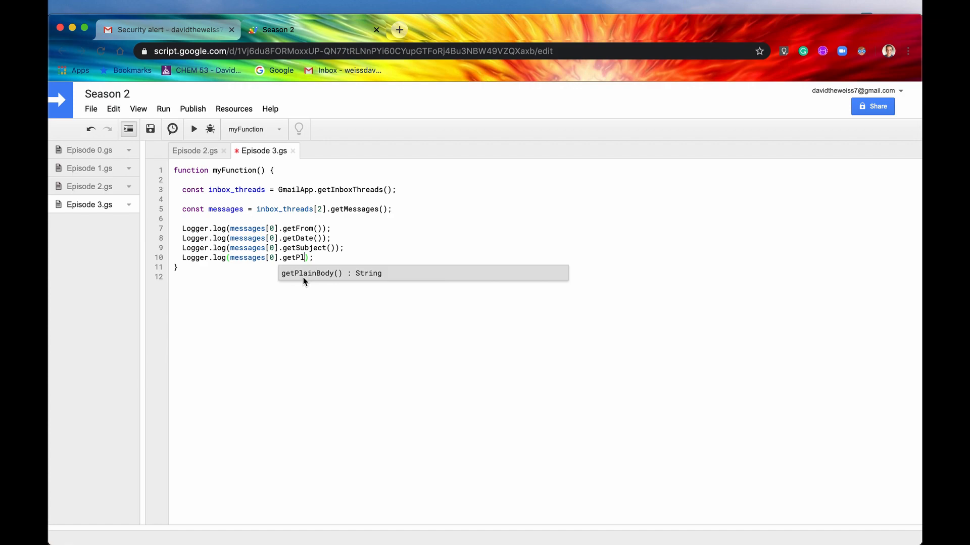
click(330, 273)
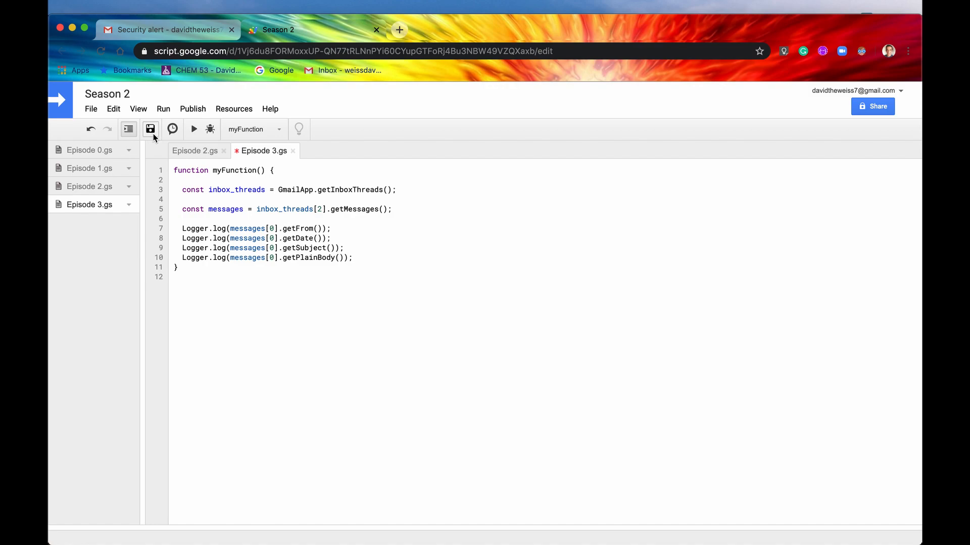
Step: Save Episode 3.gs and run myFunction
click(150, 129)
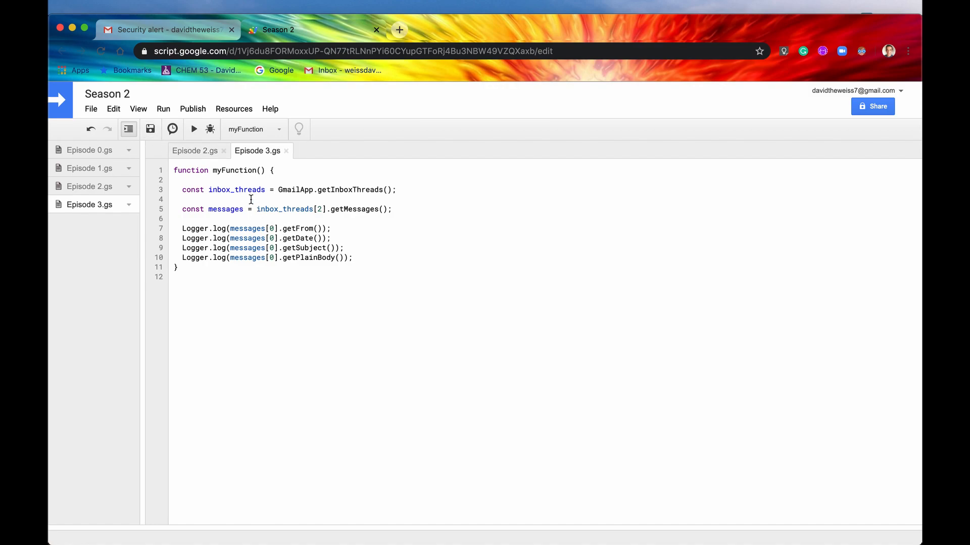
click(193, 129)
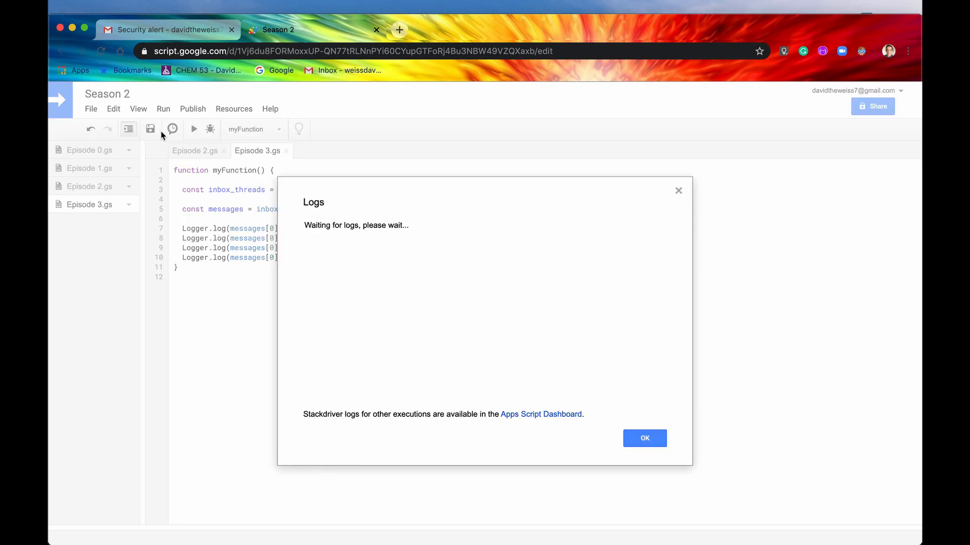
mouse_move(397, 201)
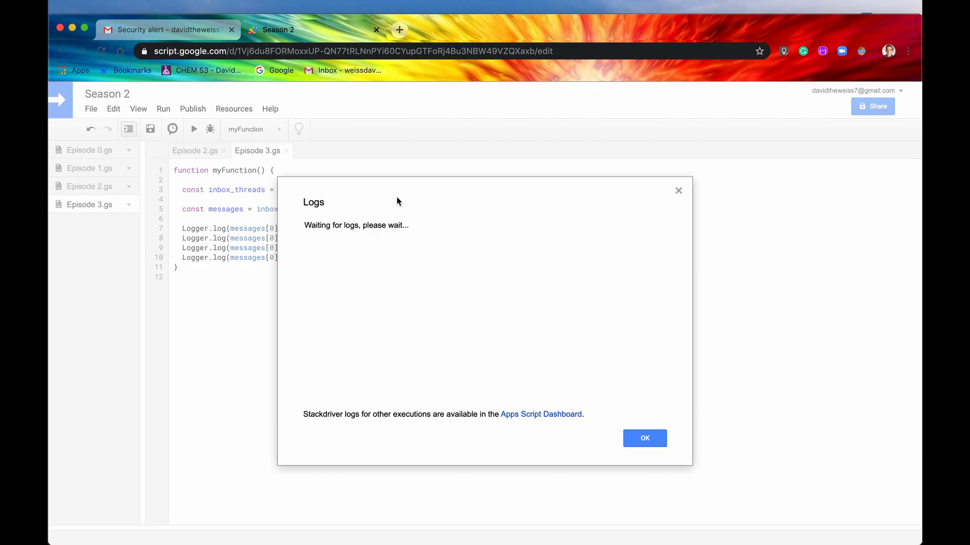
mouse_move(311, 247)
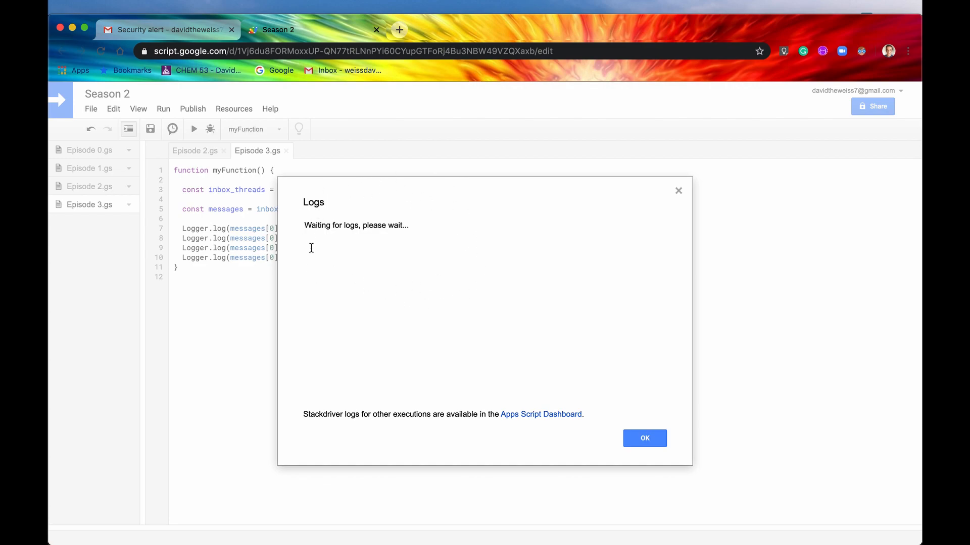
mouse_move(309, 219)
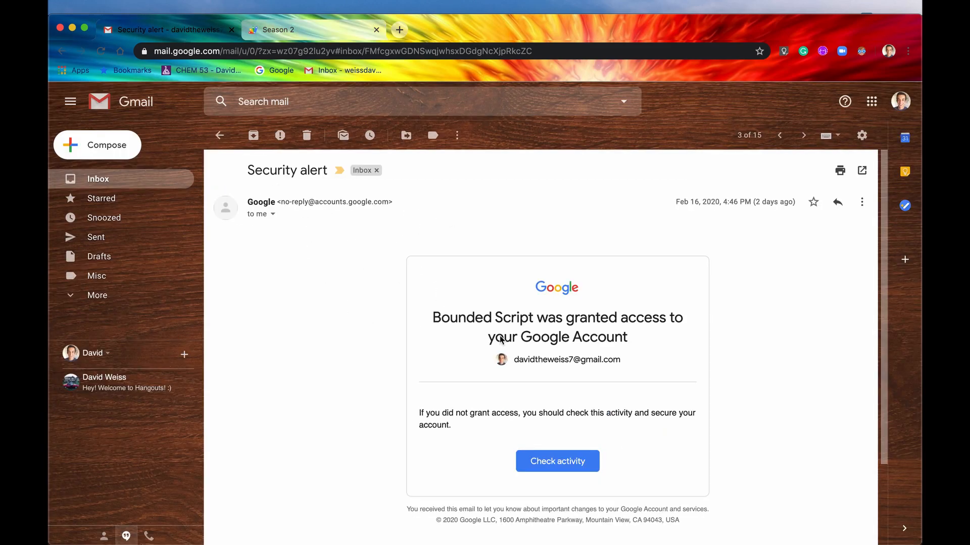
mouse_move(429, 251)
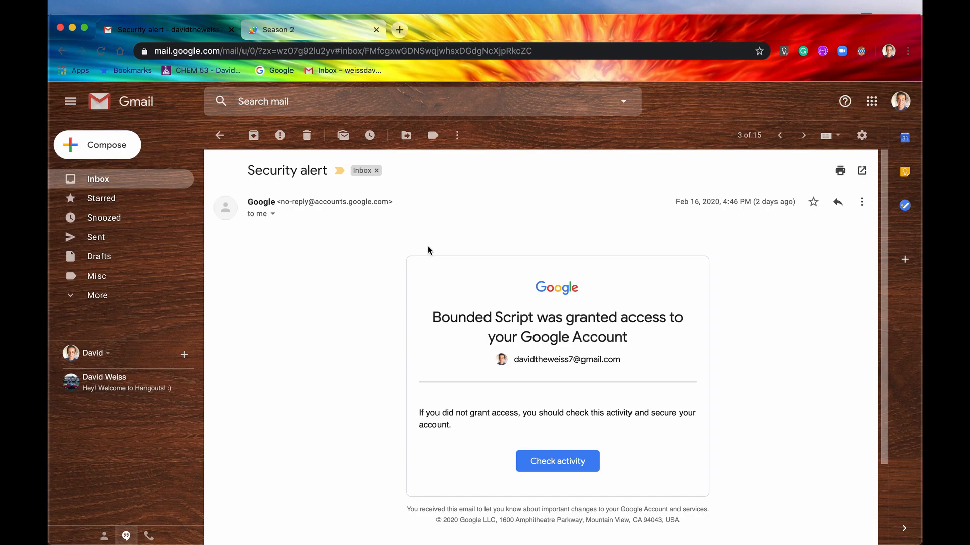
mouse_move(332, 232)
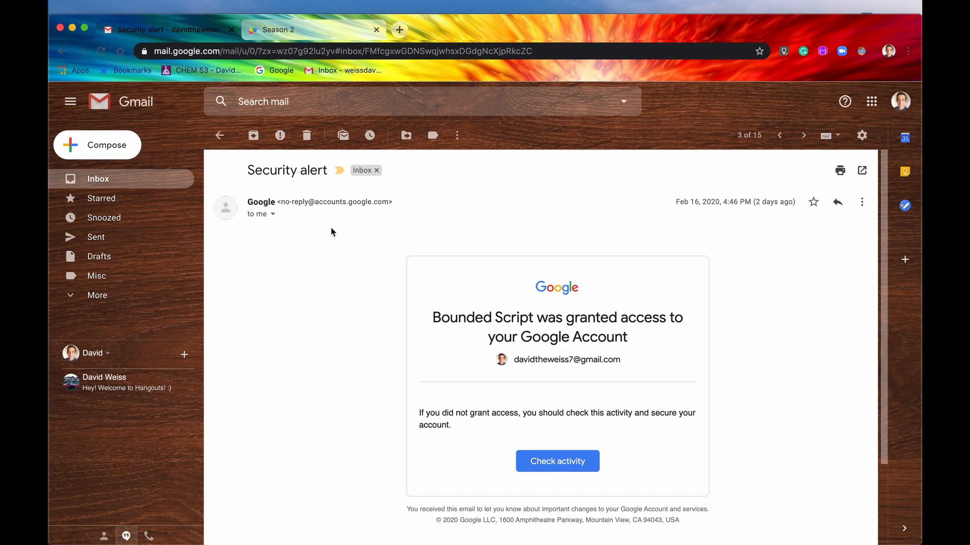
mouse_move(707, 202)
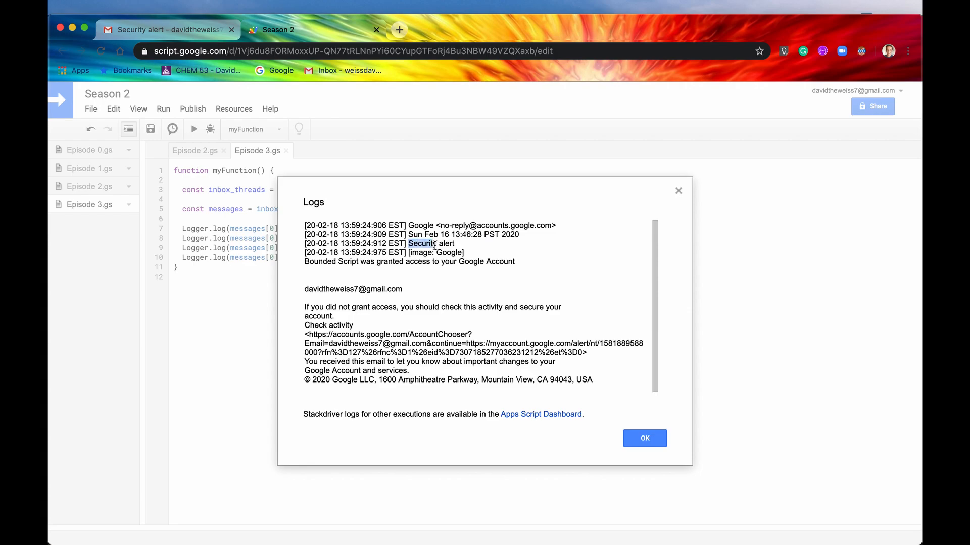
Step: Compare the logged subject and body with the Security alert email in Gmail, then close the Logs dialog
click(163, 30)
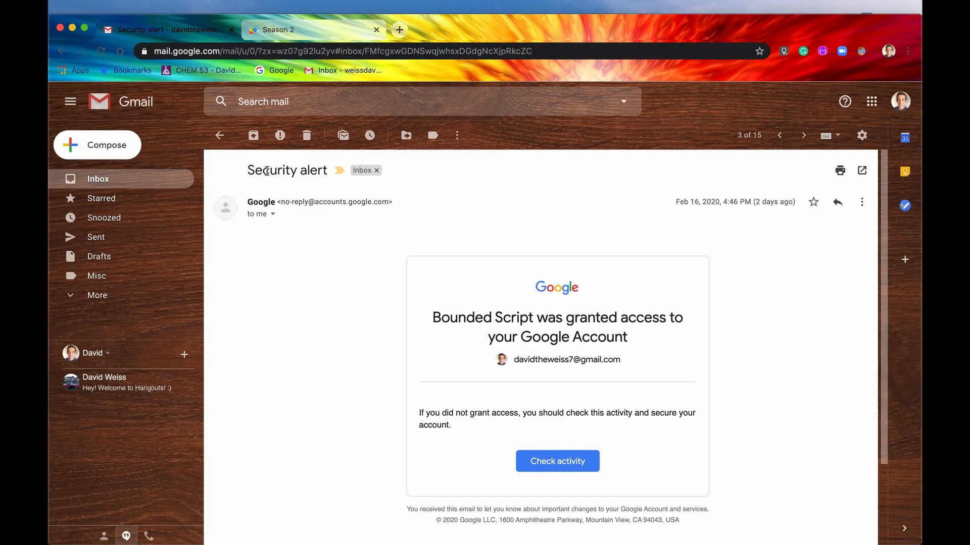
click(275, 29)
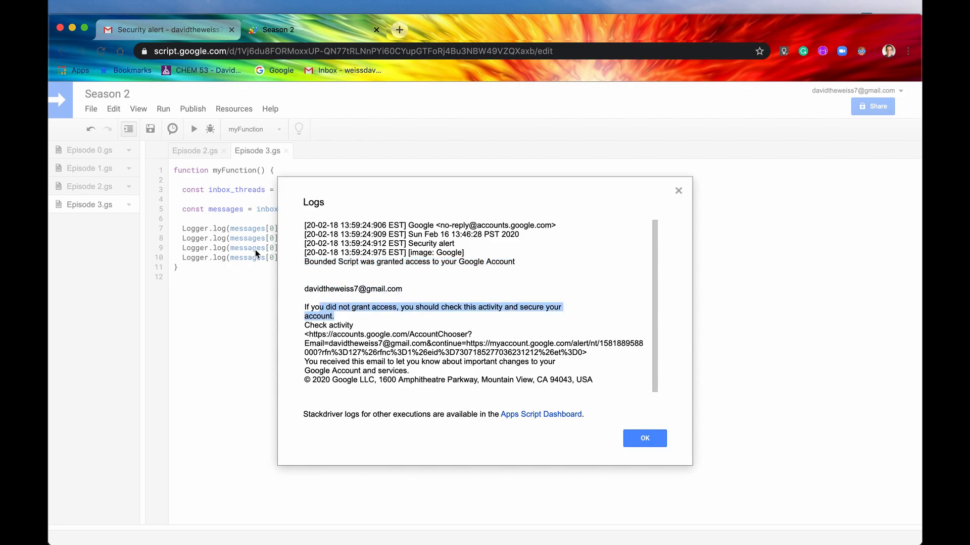
click(168, 30)
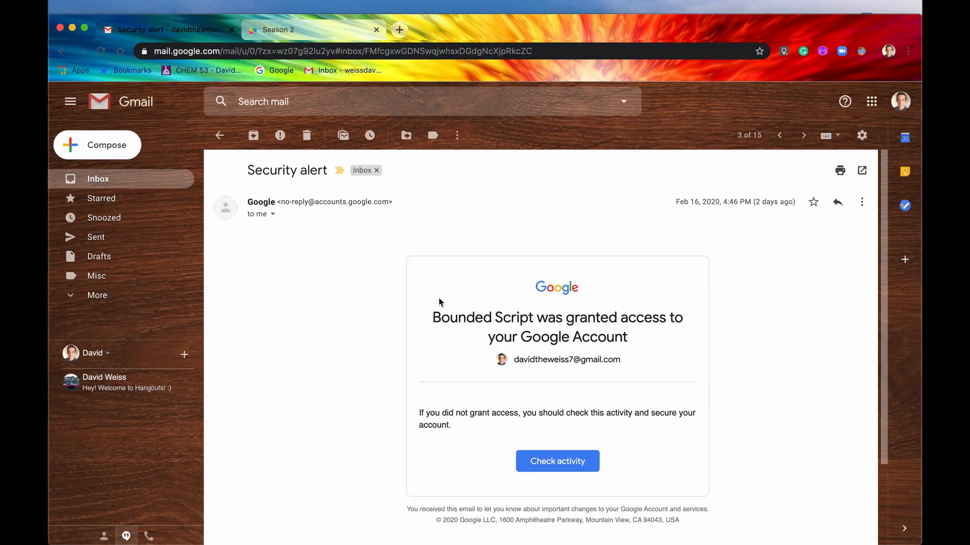
mouse_move(484, 542)
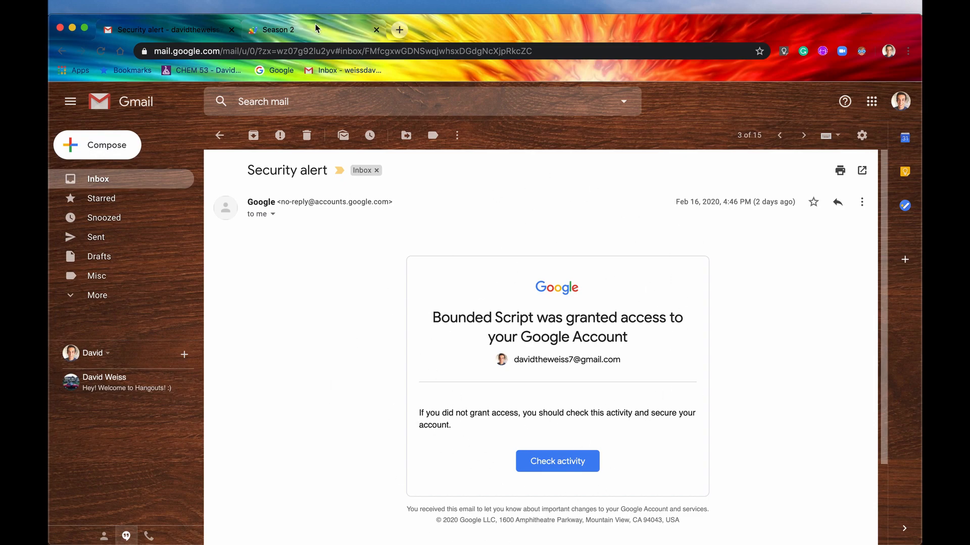
click(275, 29)
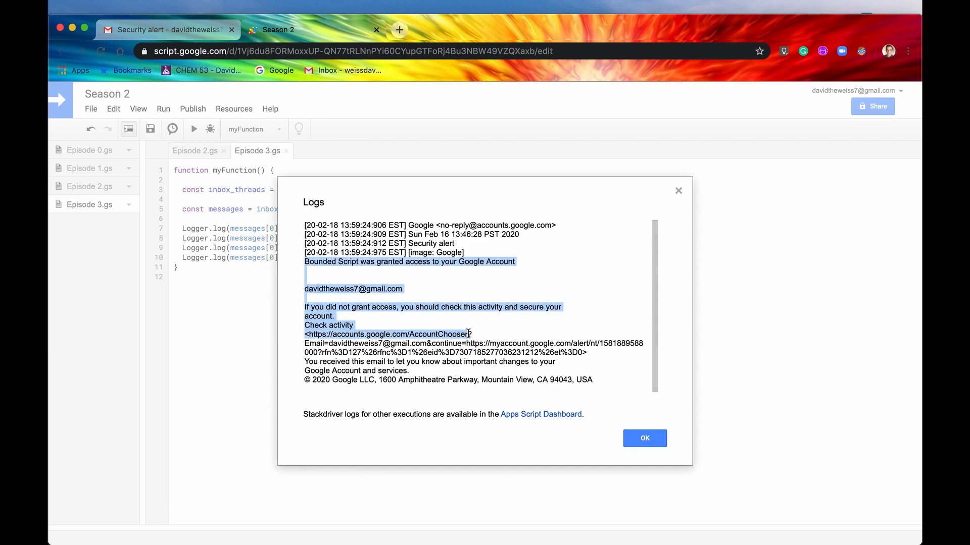
mouse_move(643, 359)
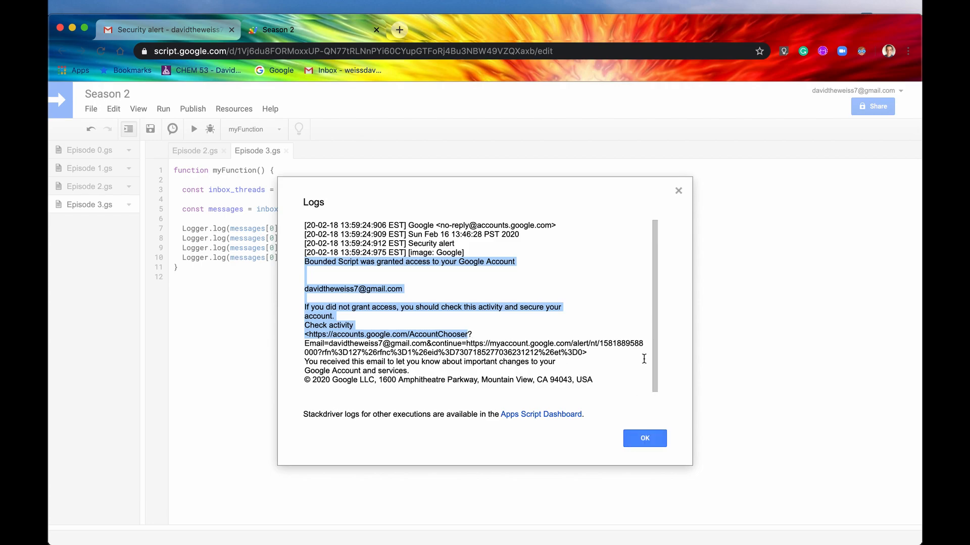
click(644, 438)
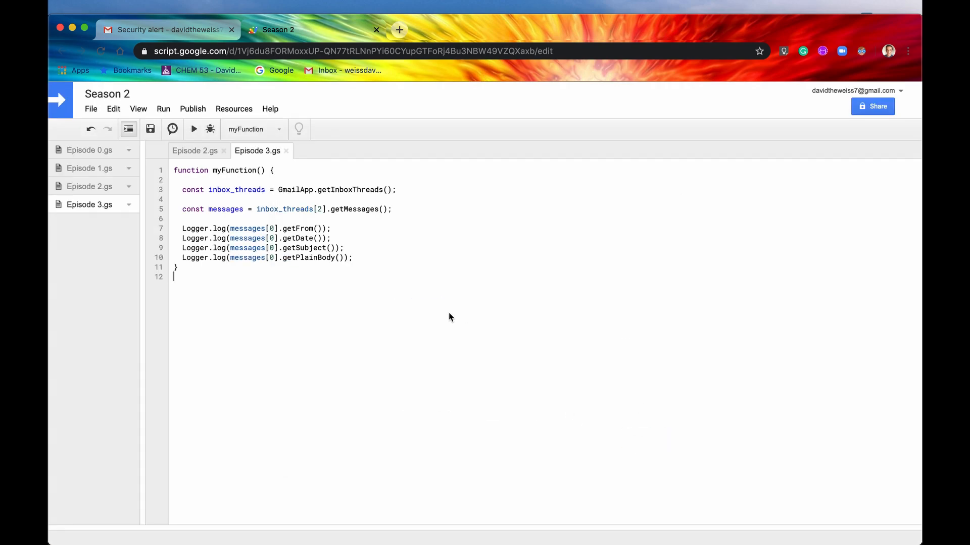